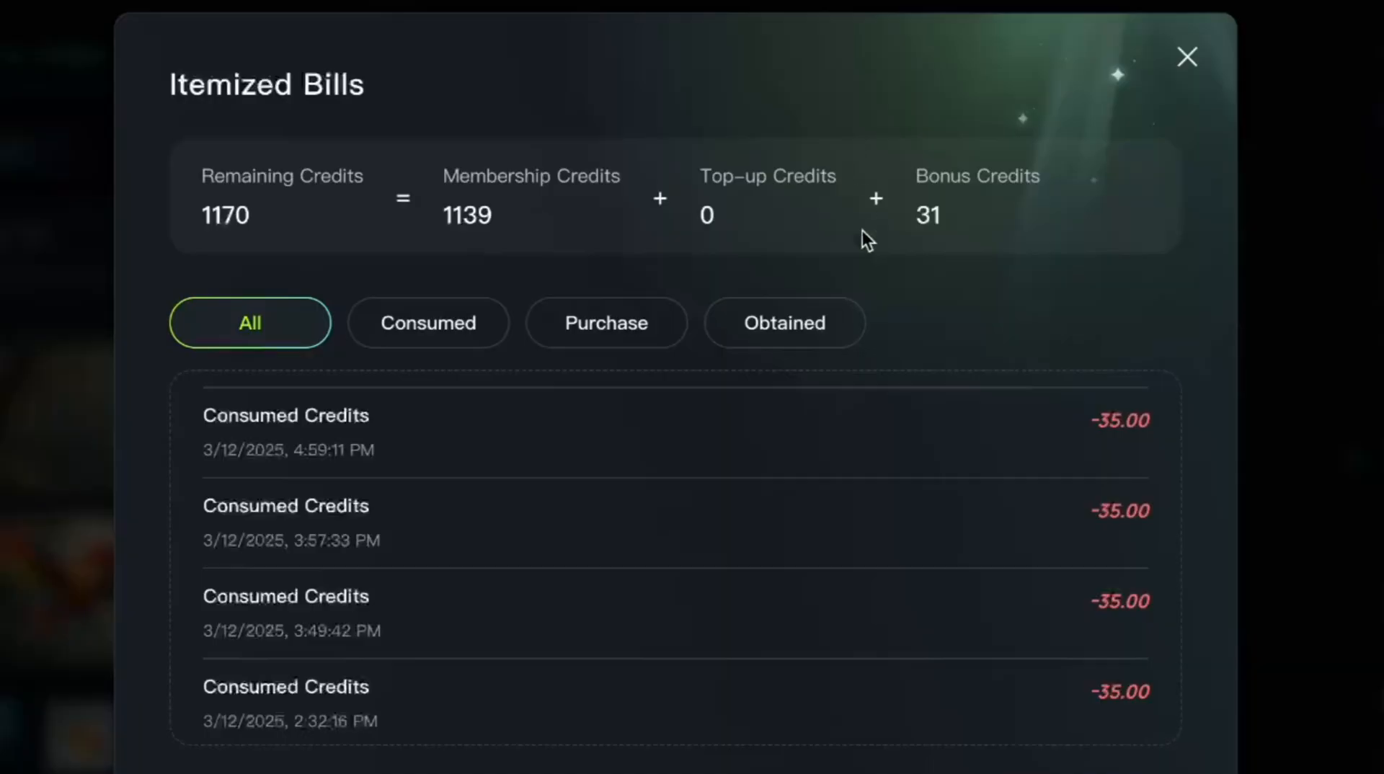
# Close the itemized credit bills list and the parrot video details to reach Home.
pyautogui.scroll(-3)
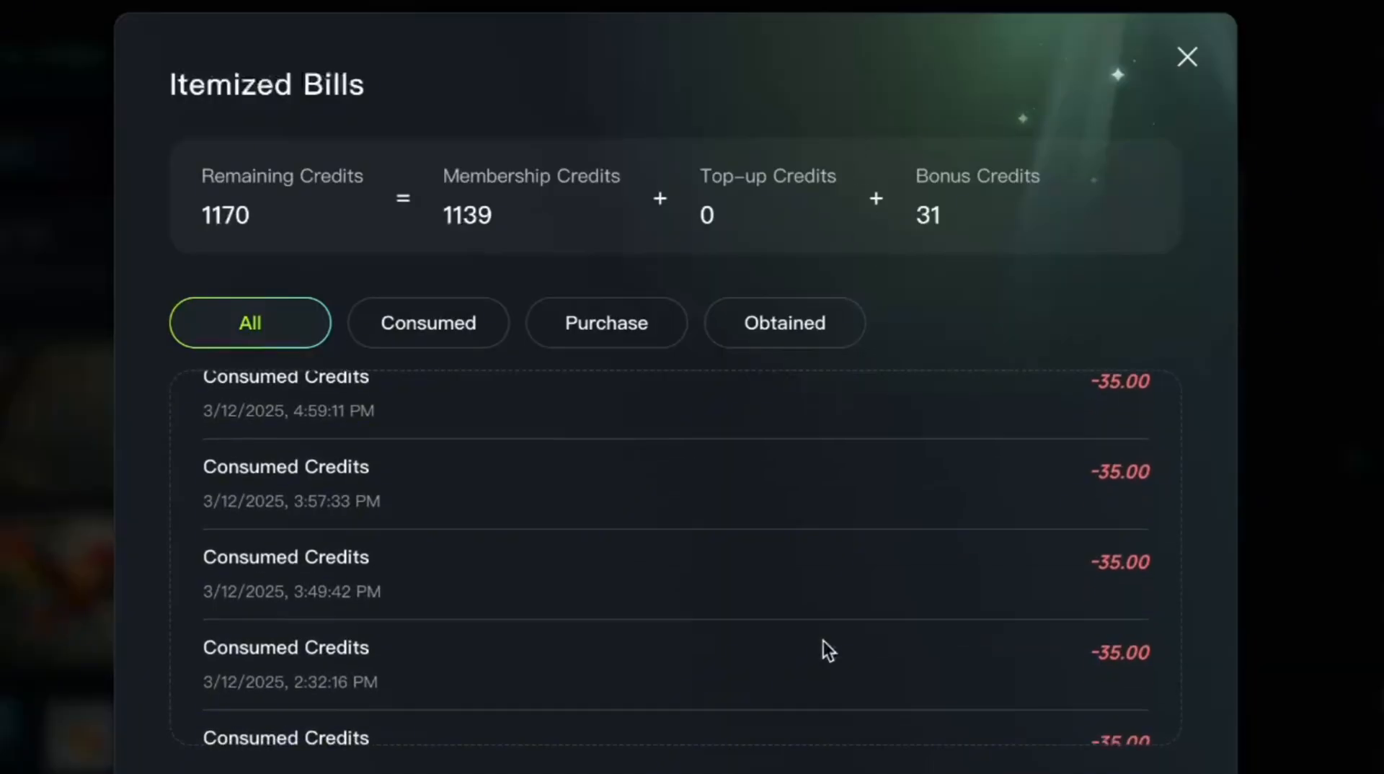
pyautogui.click(1187, 57)
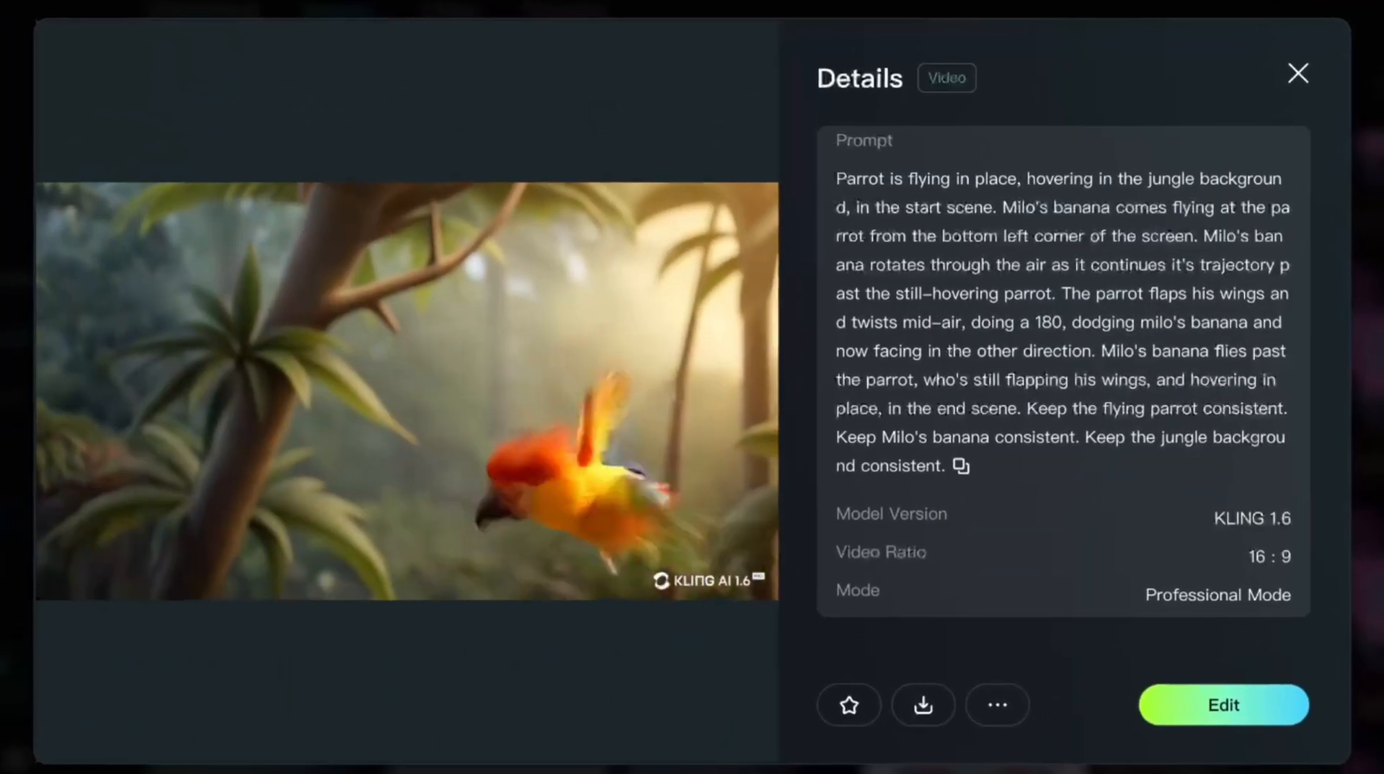
pyautogui.click(1297, 73)
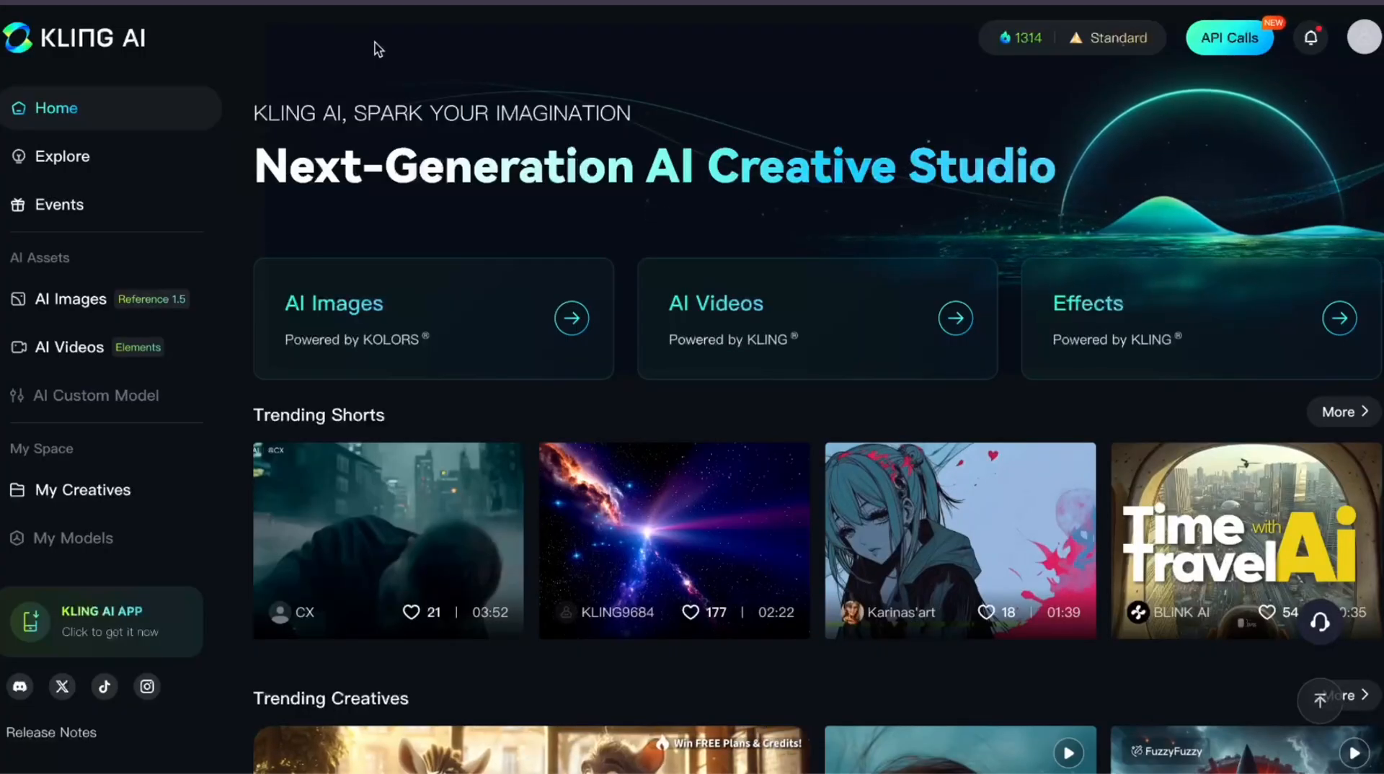
pyautogui.moveTo(756, 311)
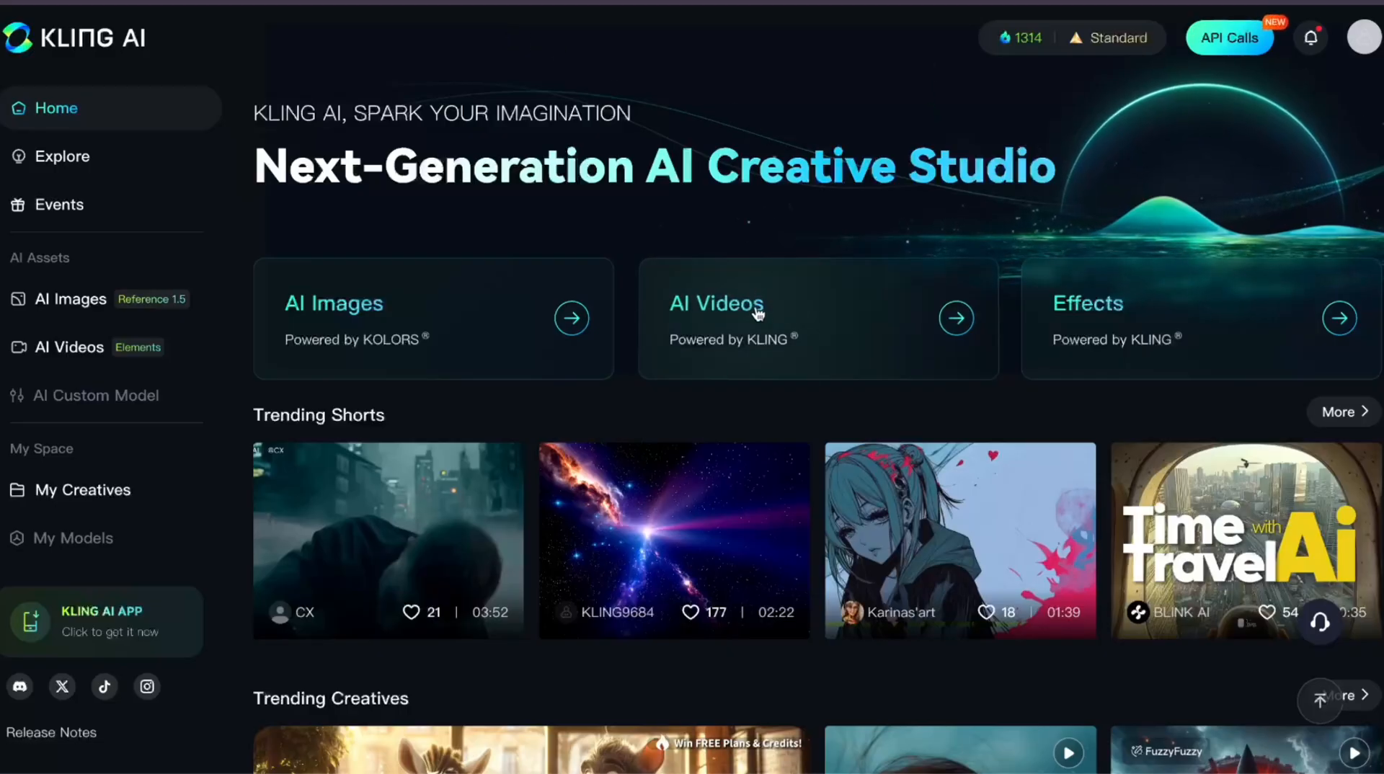
# Open the AI Videos generator in Image to Video mode with Frames selected.
pyautogui.click(716, 303)
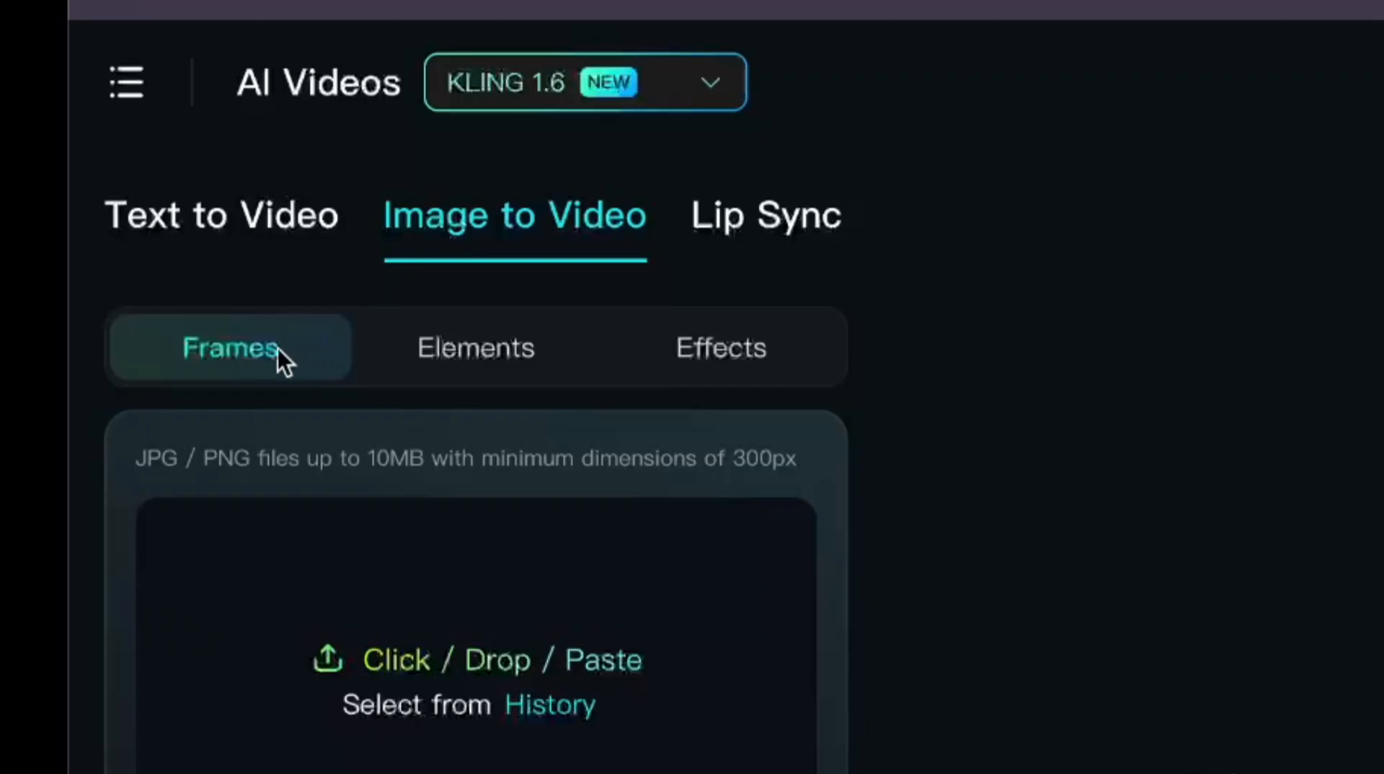
# Upload a turtle image, move it to End, and add a second turtle as Start.
pyautogui.click(476, 660)
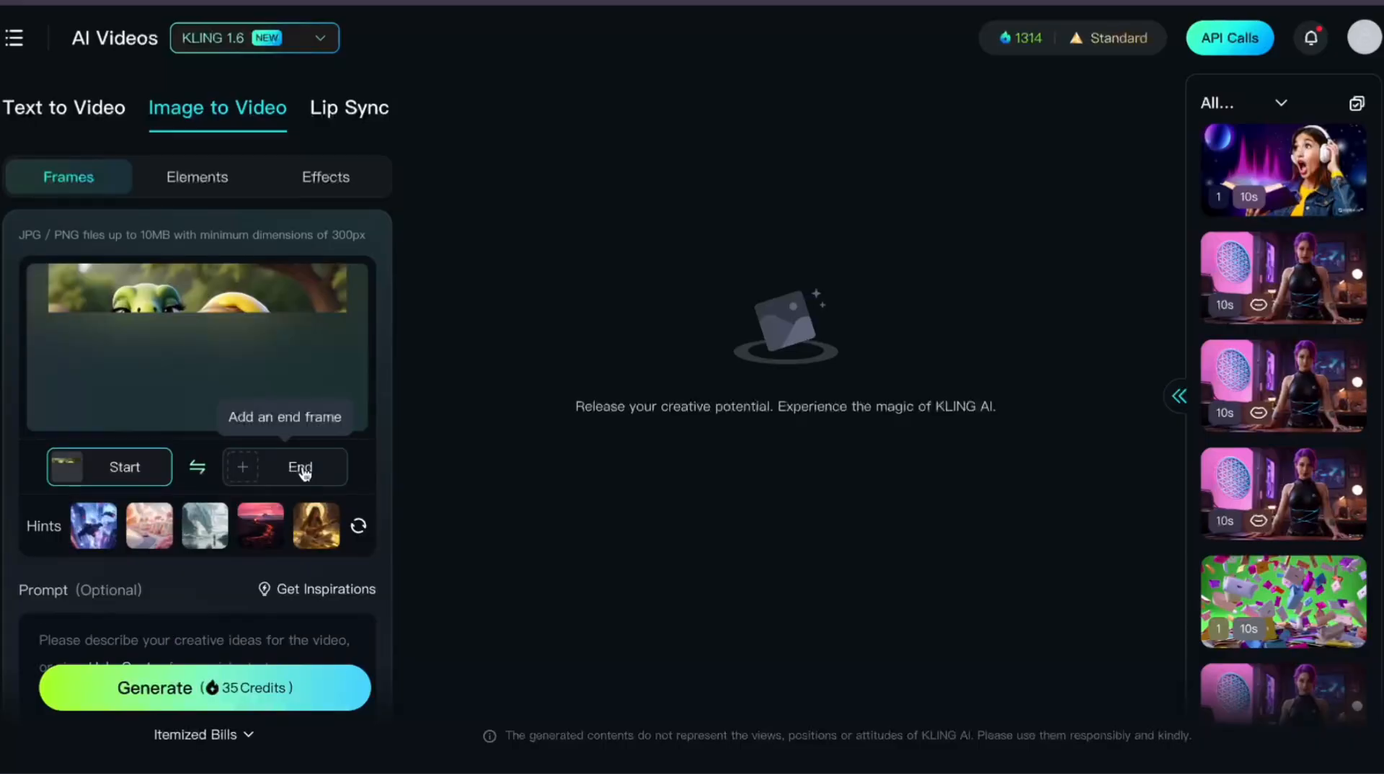
pyautogui.click(109, 467)
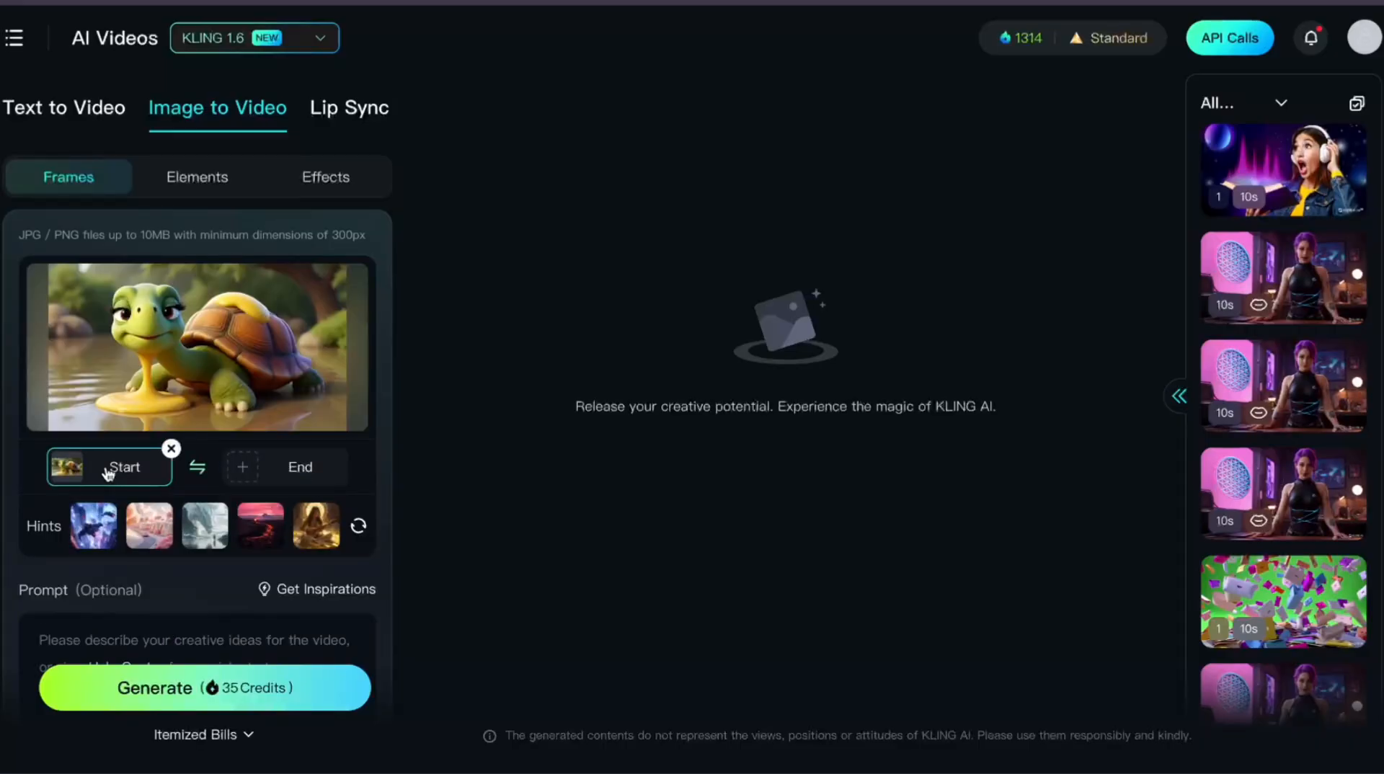
pyautogui.moveTo(196, 468)
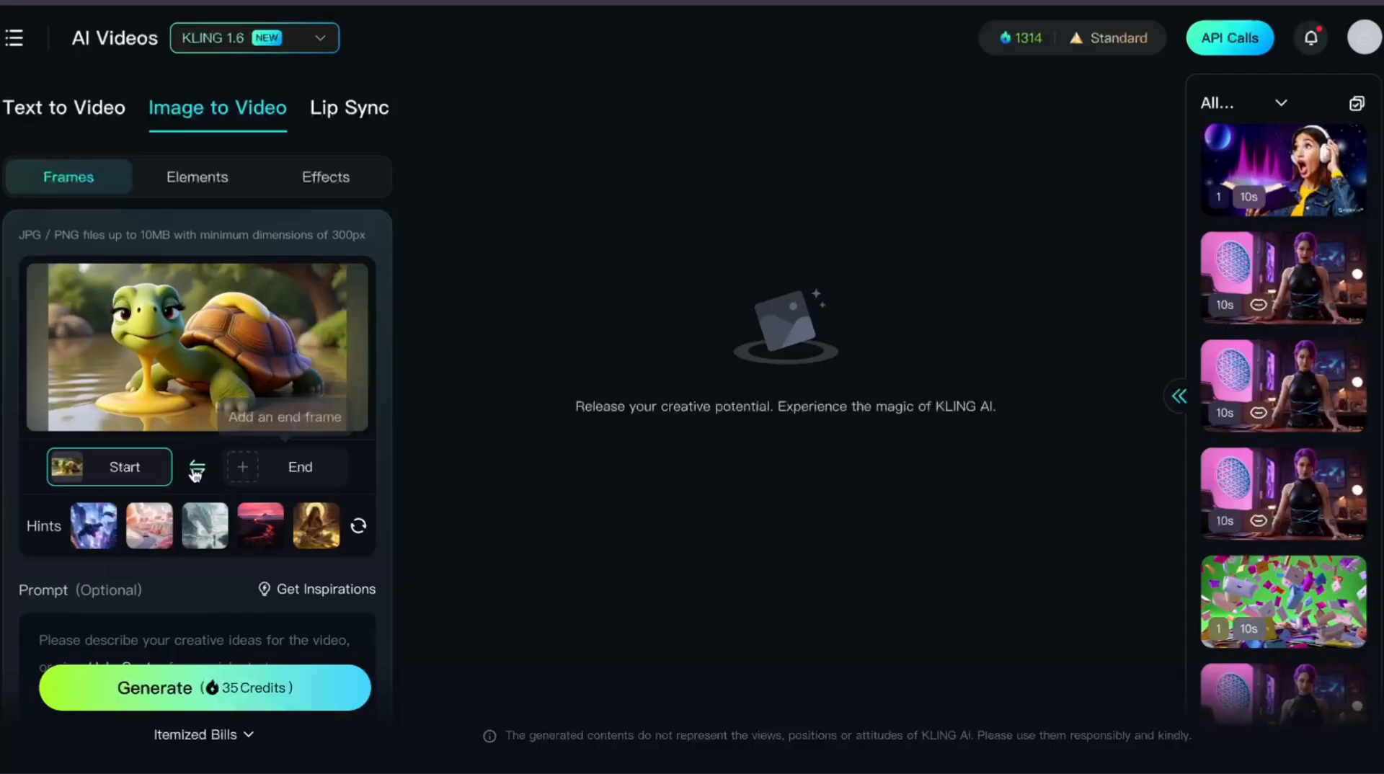
pyautogui.click(196, 467)
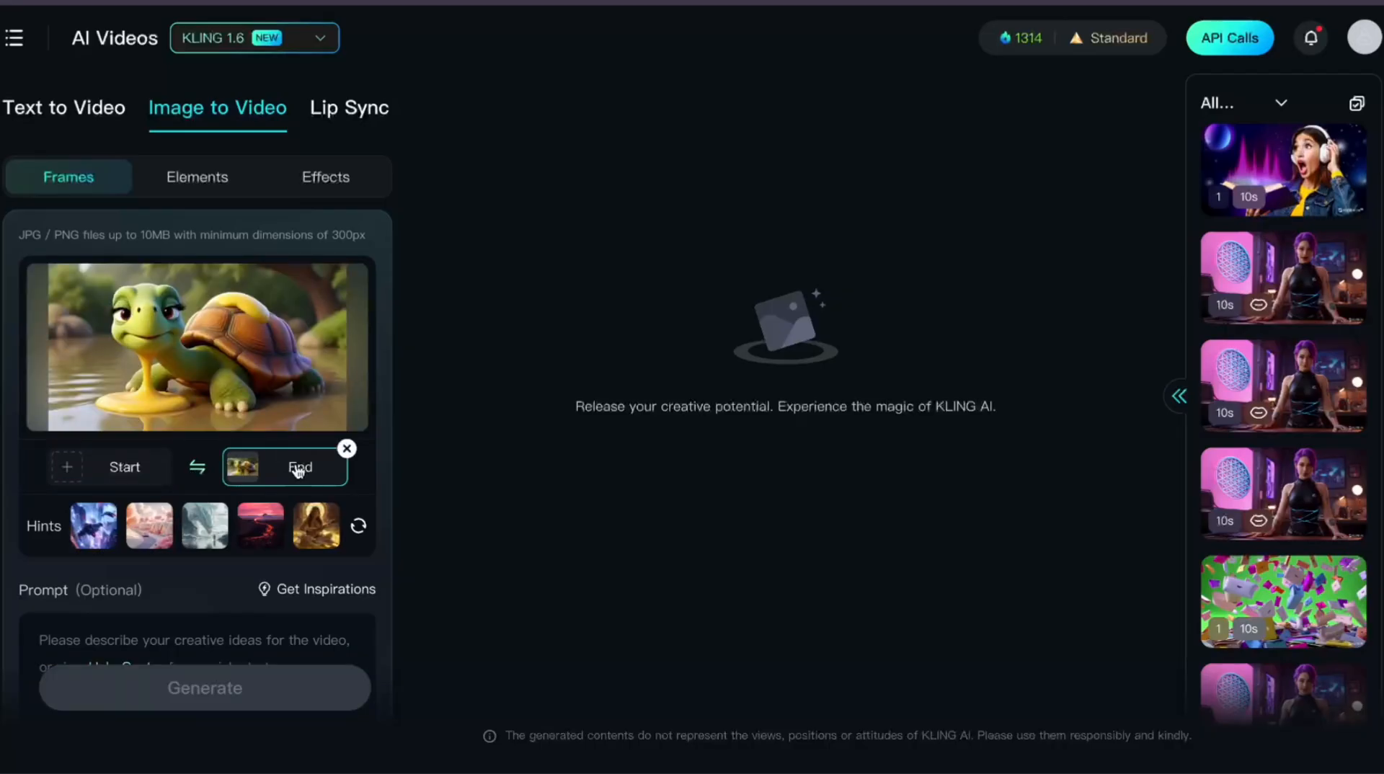
pyautogui.click(300, 466)
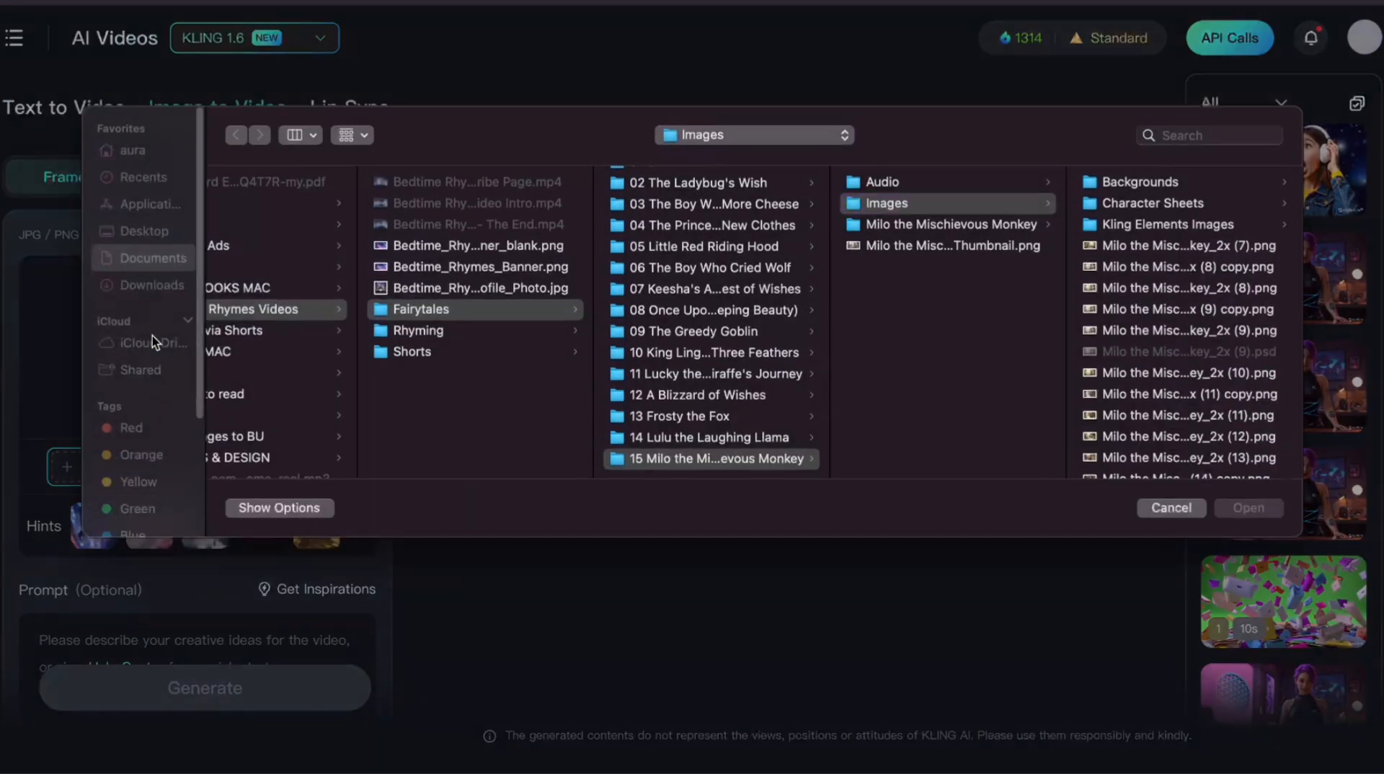
pyautogui.click(1247, 507)
pyautogui.write('The turtle struggles to pick her head up. The ye')
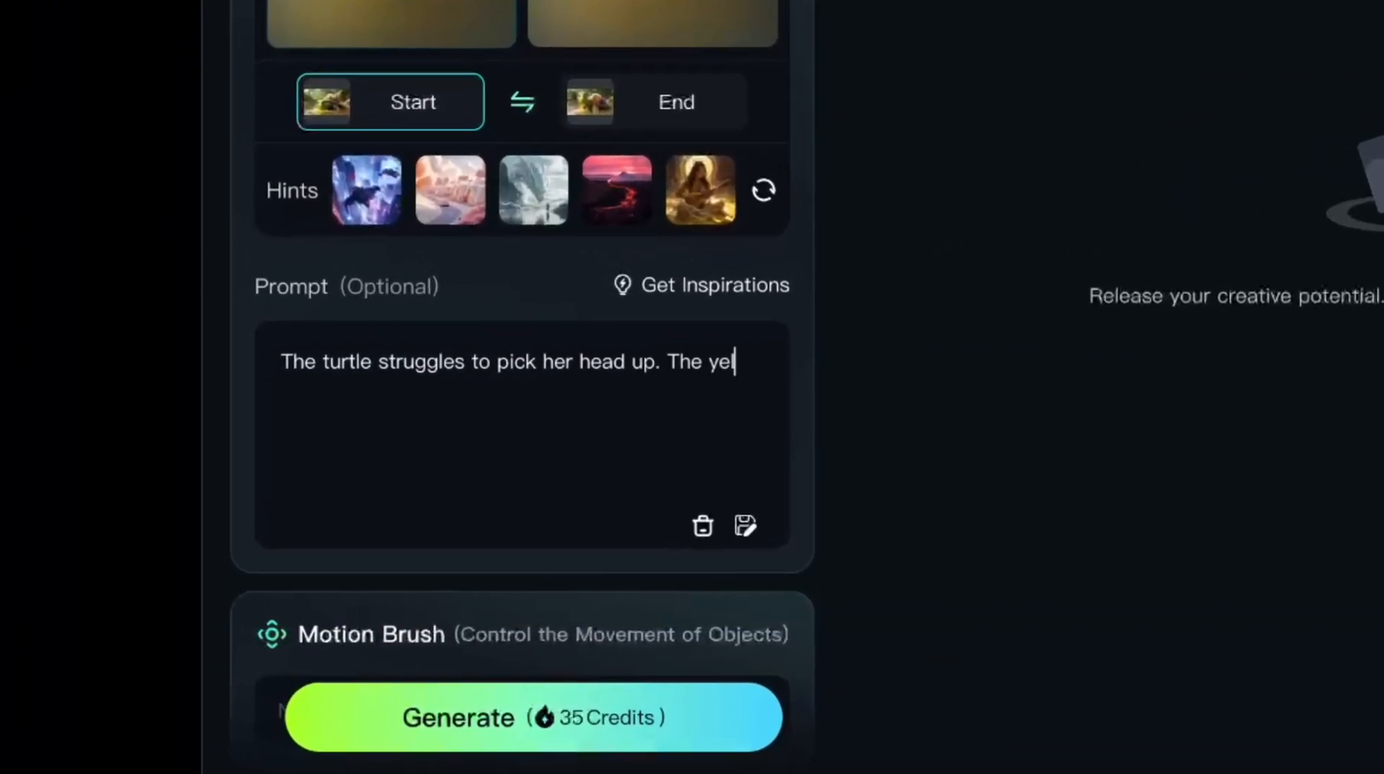
# Write the turtle prompt: goo stretches, she lifts and shakes her head, blinks sleepily.
pyautogui.write('llow goo stretches as the turtle')
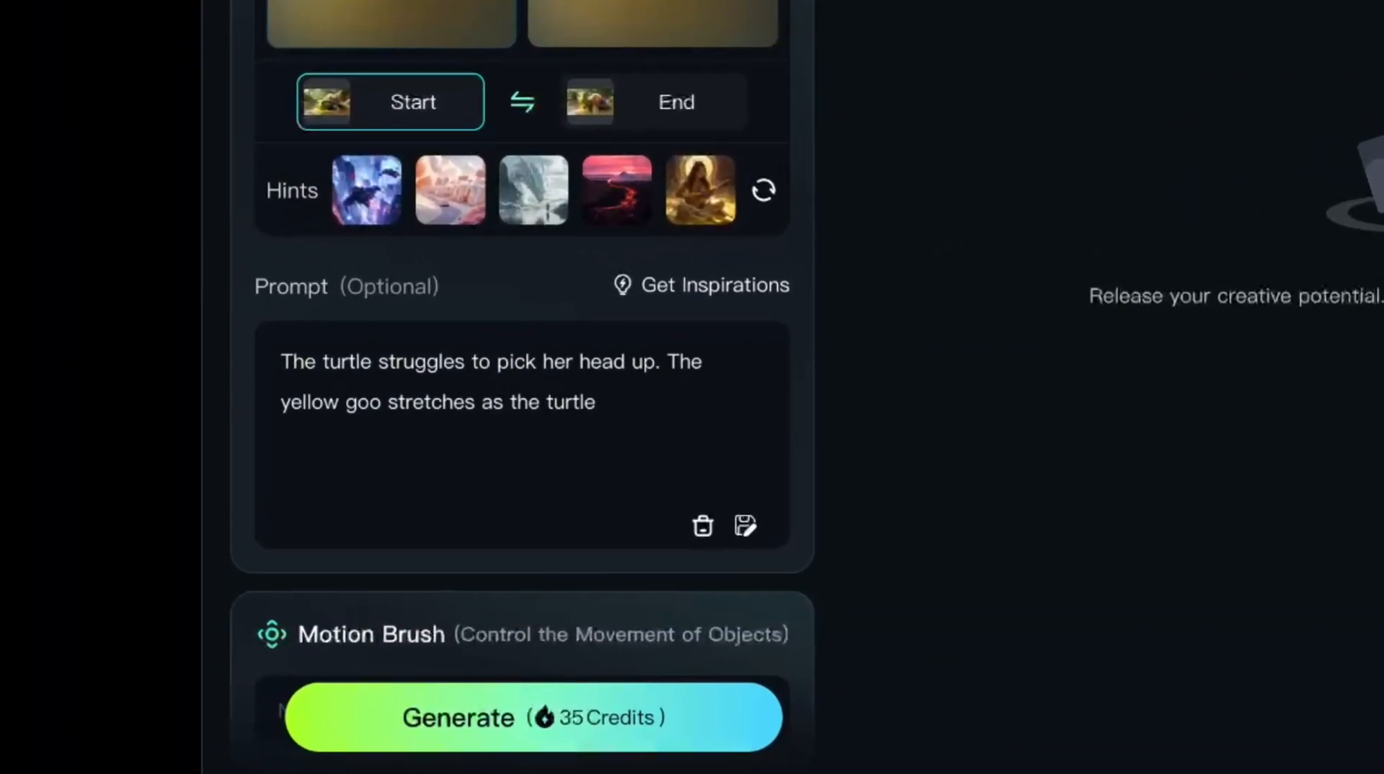
pyautogui.write('shakes her head.')
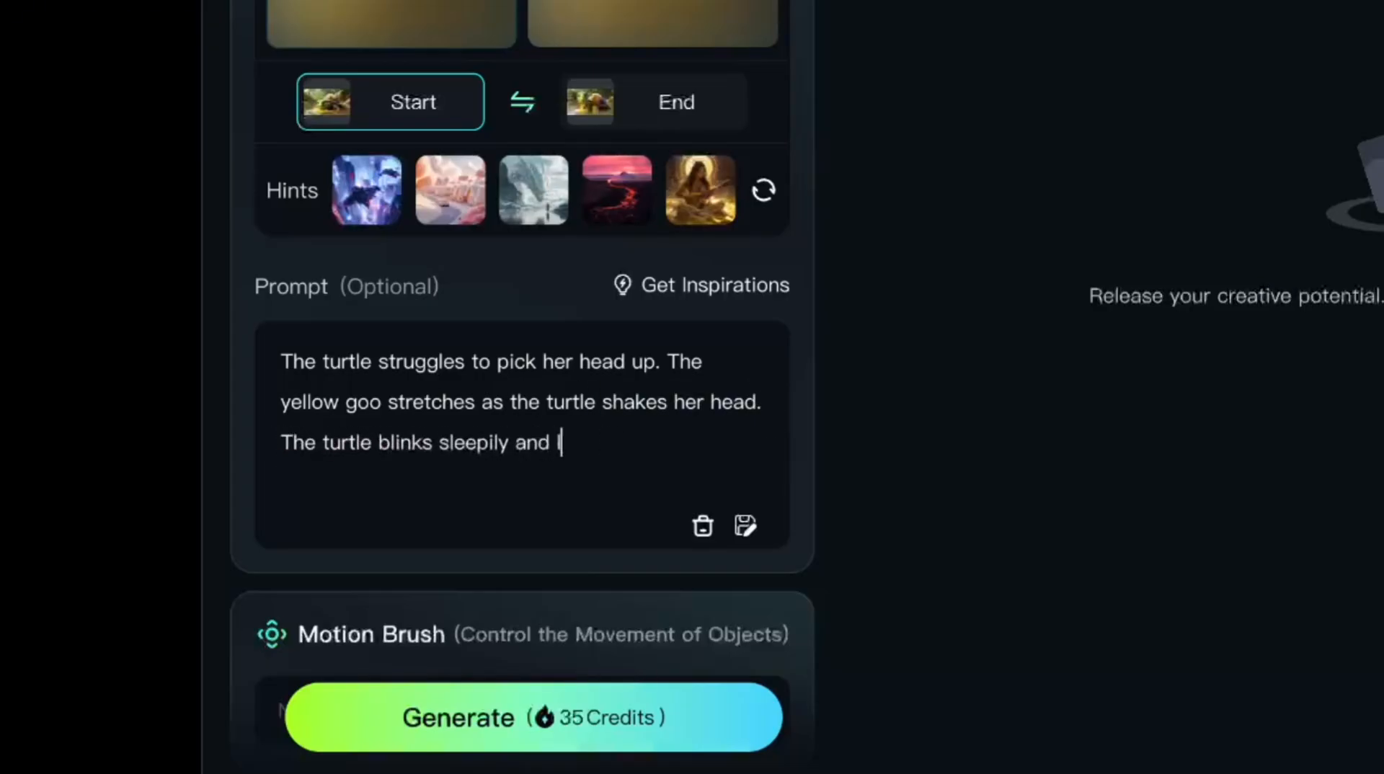
pyautogui.write('lifts, and the shakes her head.  The turtle blinks sleepily and looks from side to side.')
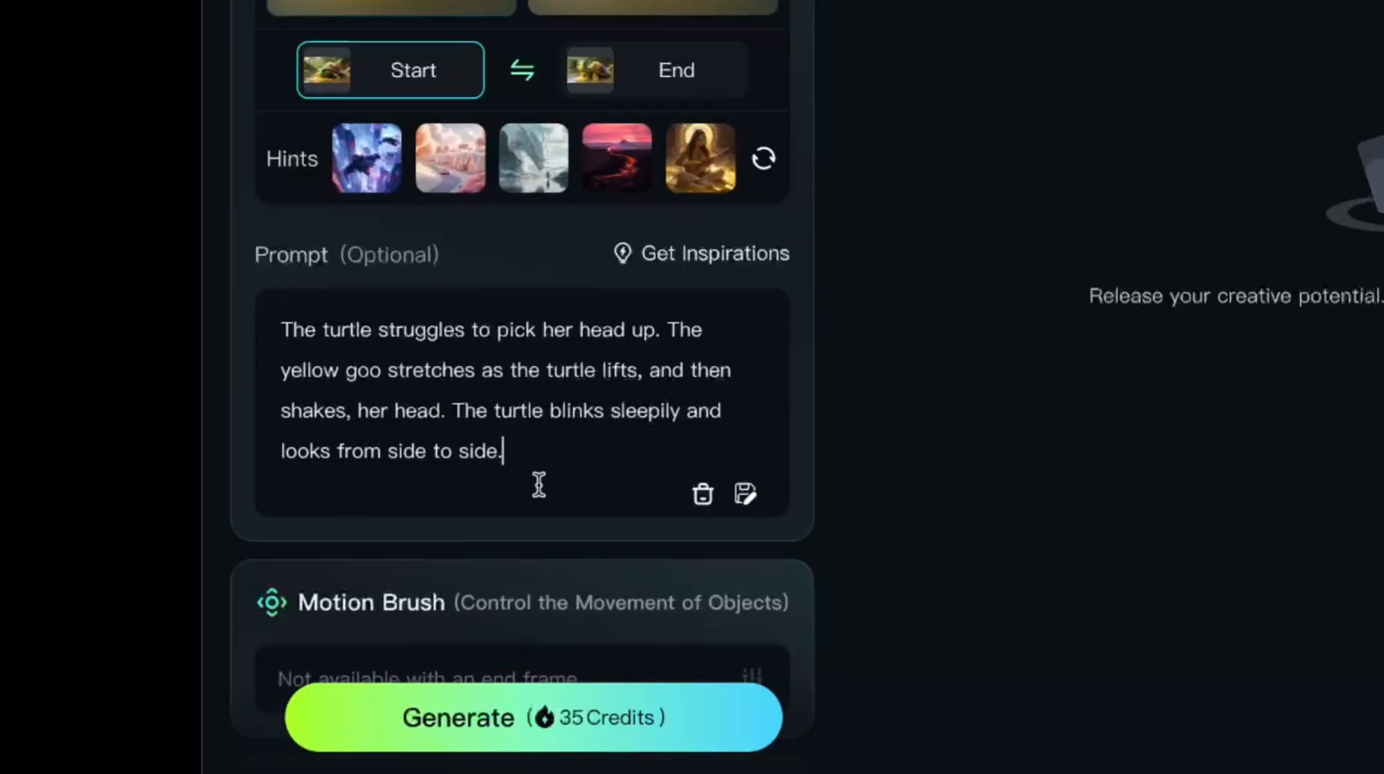
# Add 'walking, talking' to the negative prompt and generate the turtle clip.
pyautogui.scroll(-3)
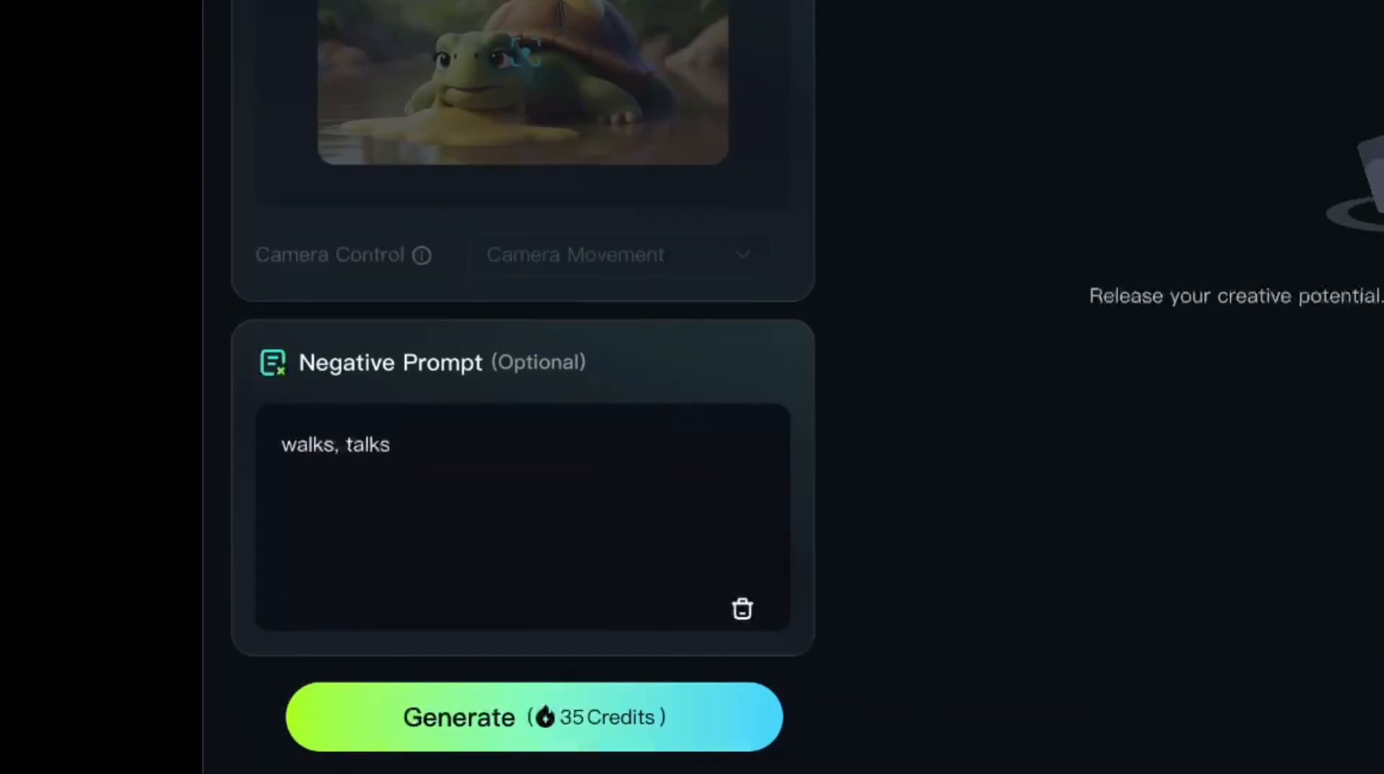
pyautogui.write(', walking, talking')
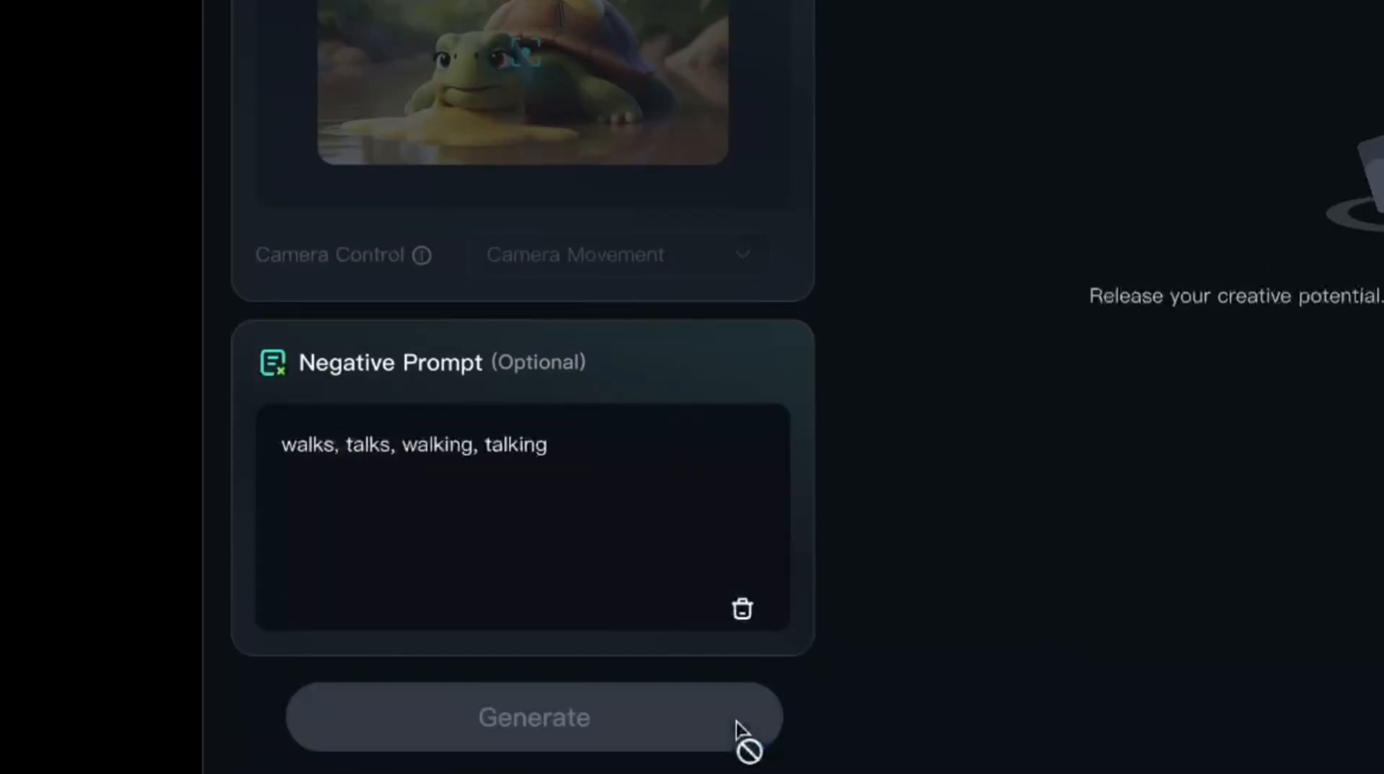
pyautogui.click(534, 716)
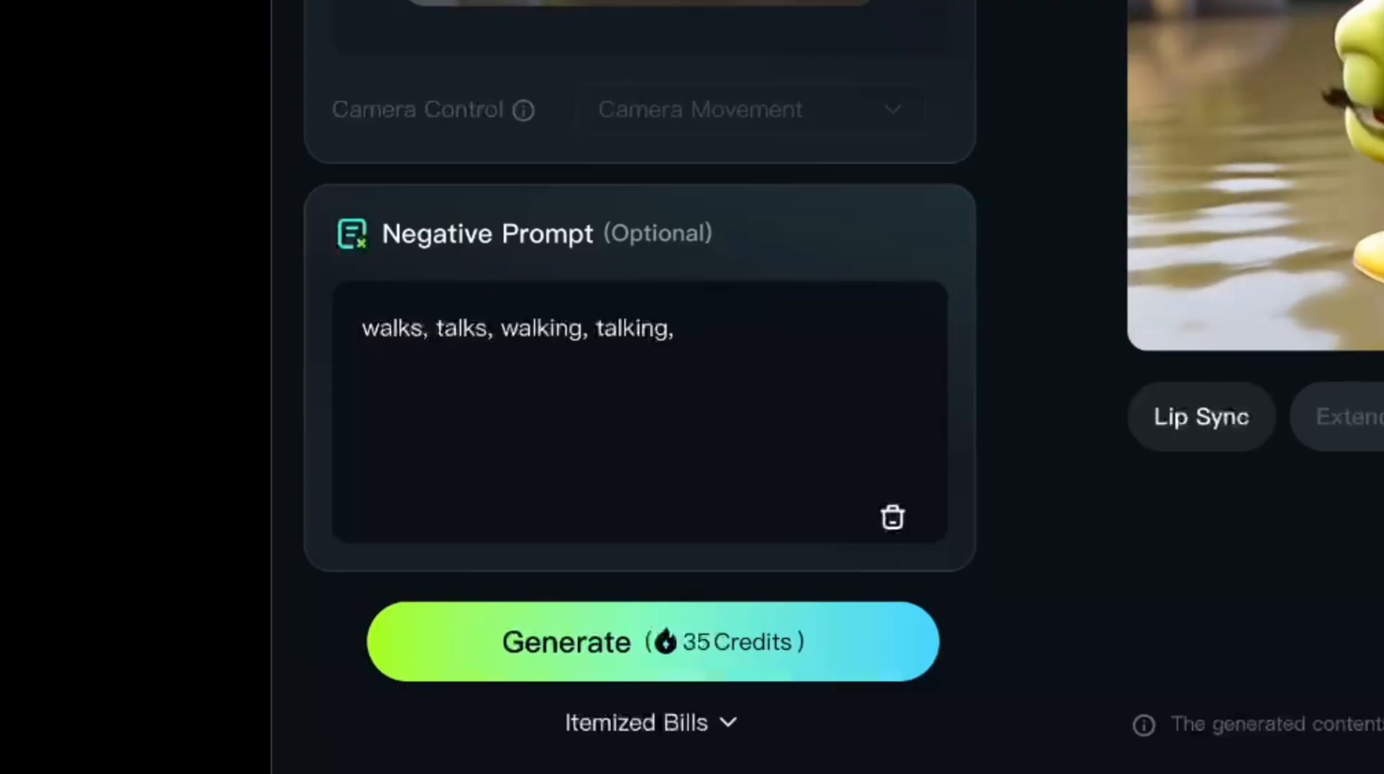
# Type 'vomiting', view the enlarged turtle clip, and load a monkey frame image.
pyautogui.write('vomiting')
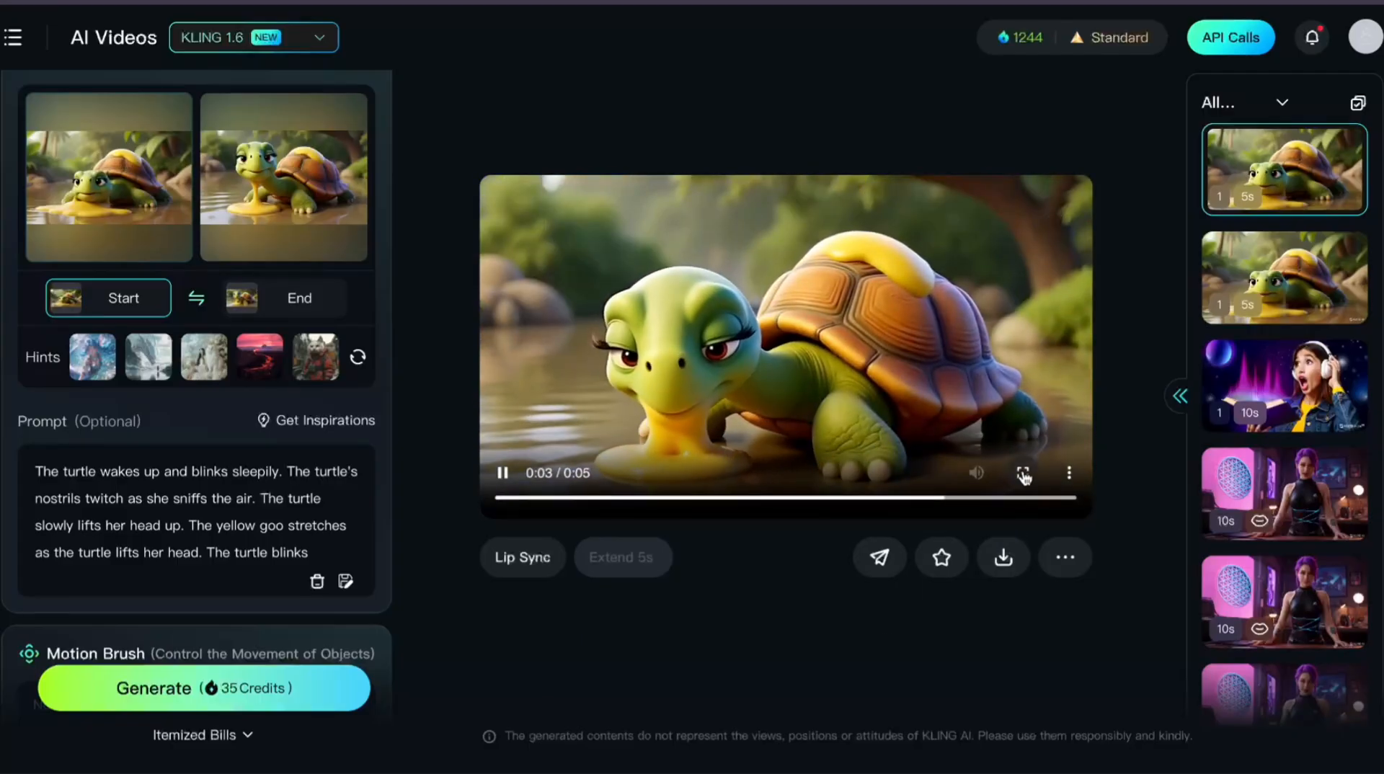
pyautogui.click(1023, 472)
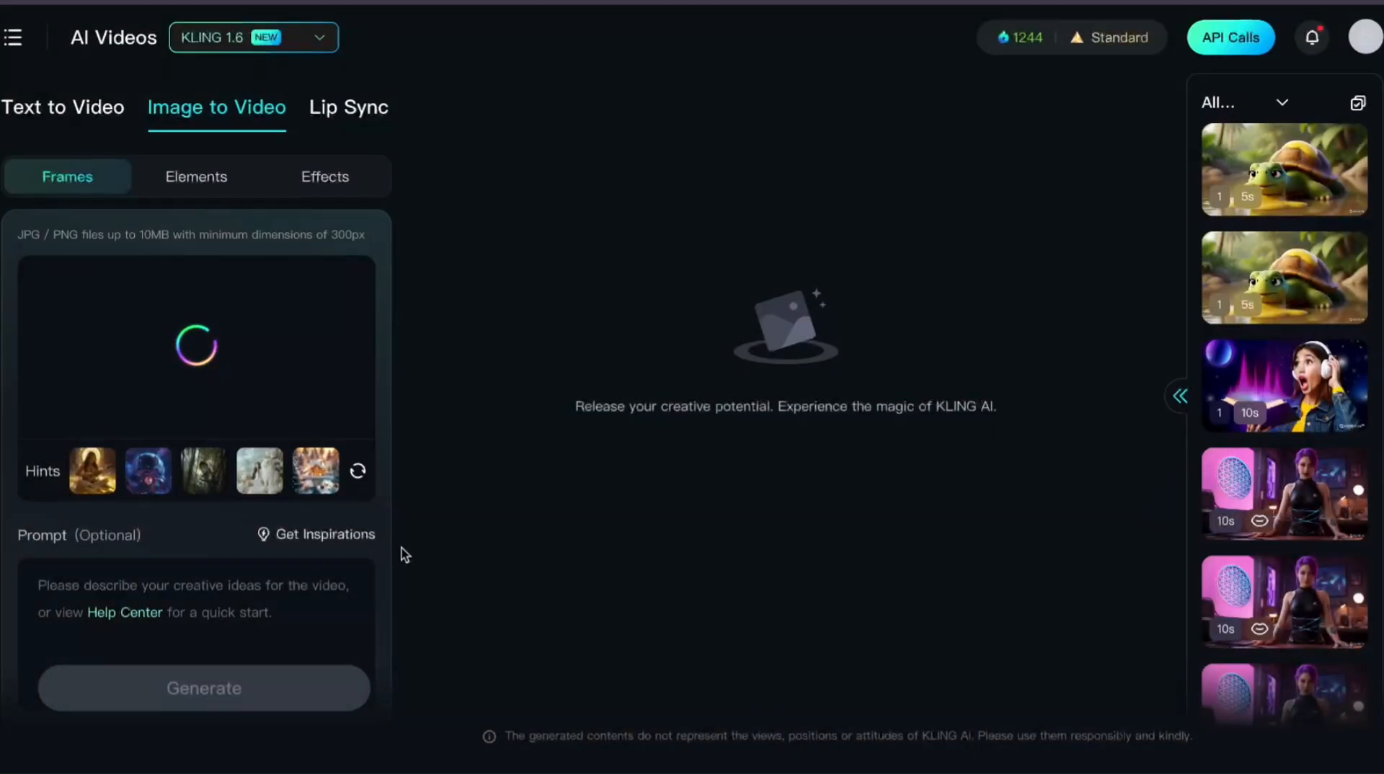
pyautogui.click(196, 345)
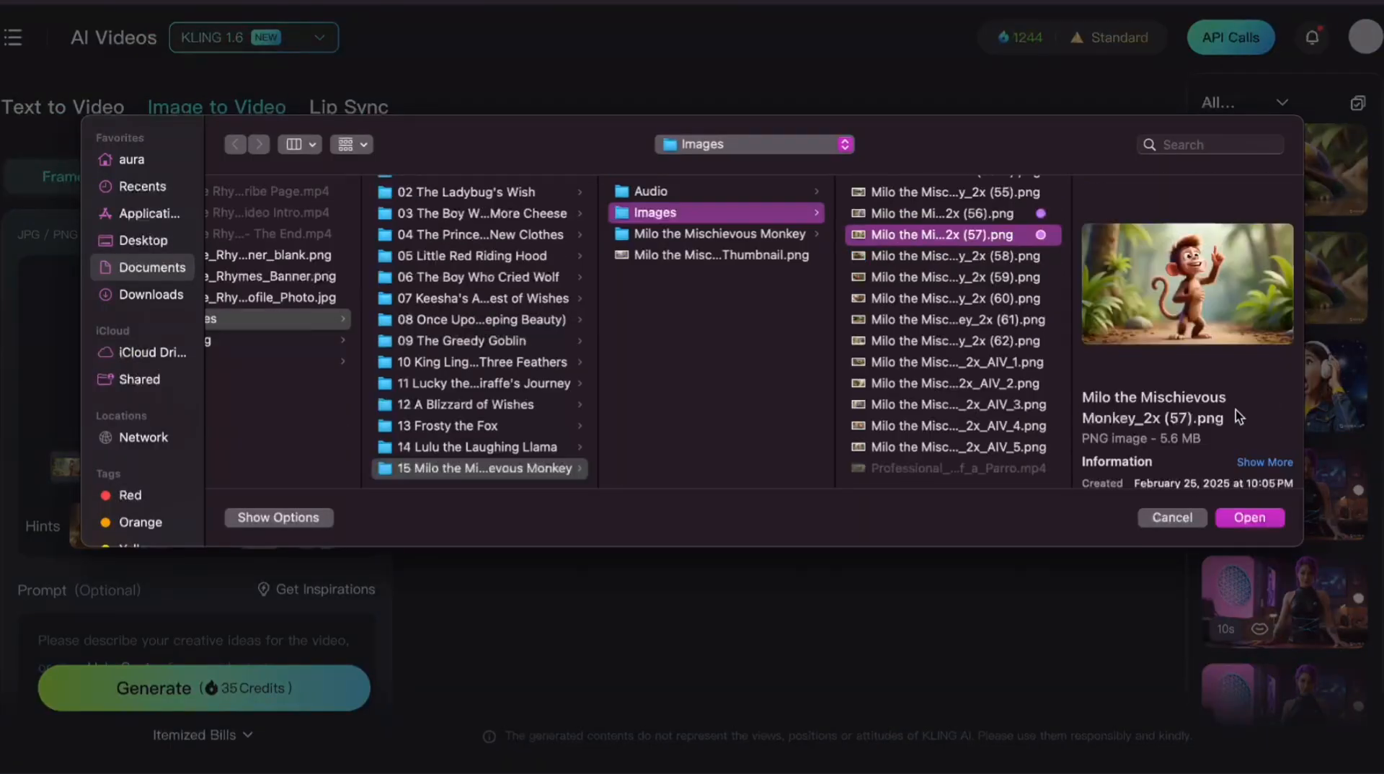
pyautogui.click(1249, 518)
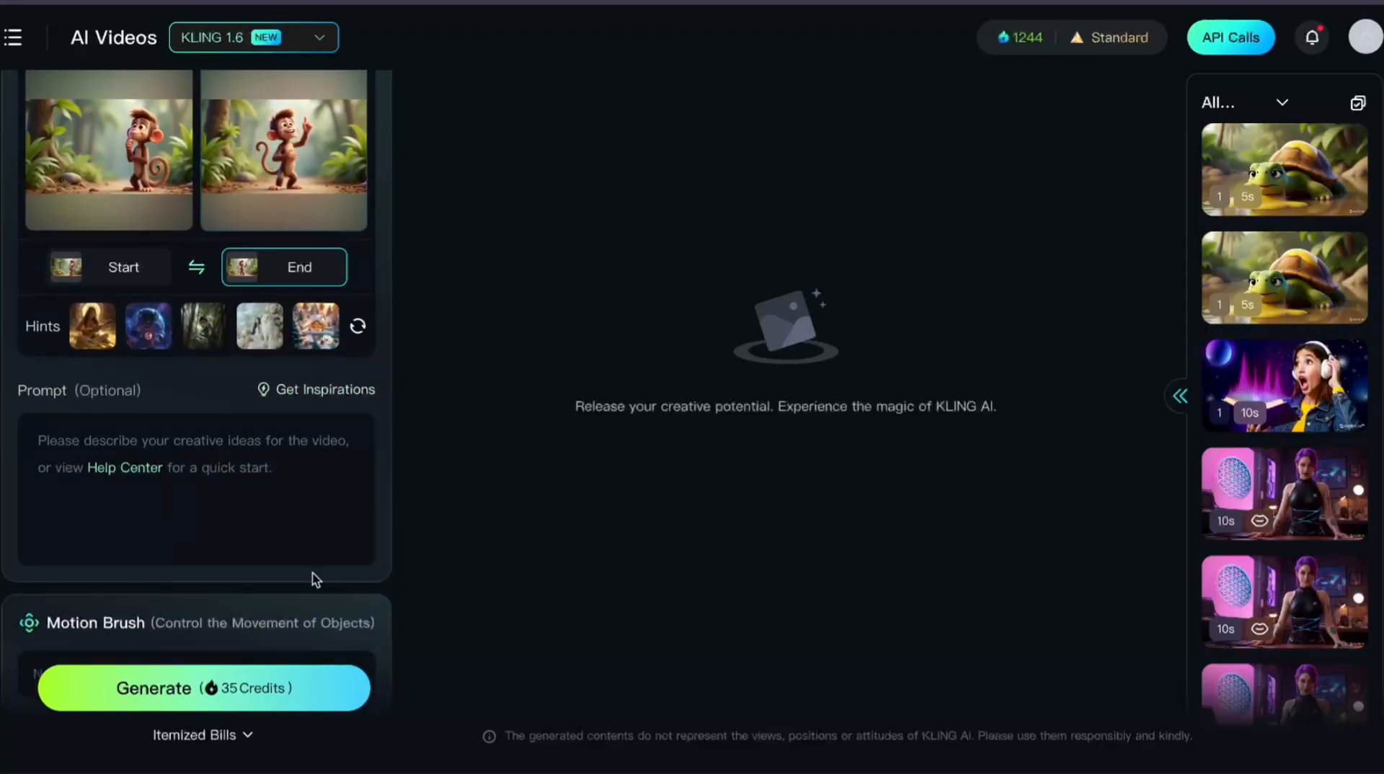
# Type the prompt: the monkey paces back and forth in the jungle, then gets an idea.
pyautogui.write('The monkey is pacing back and fort')
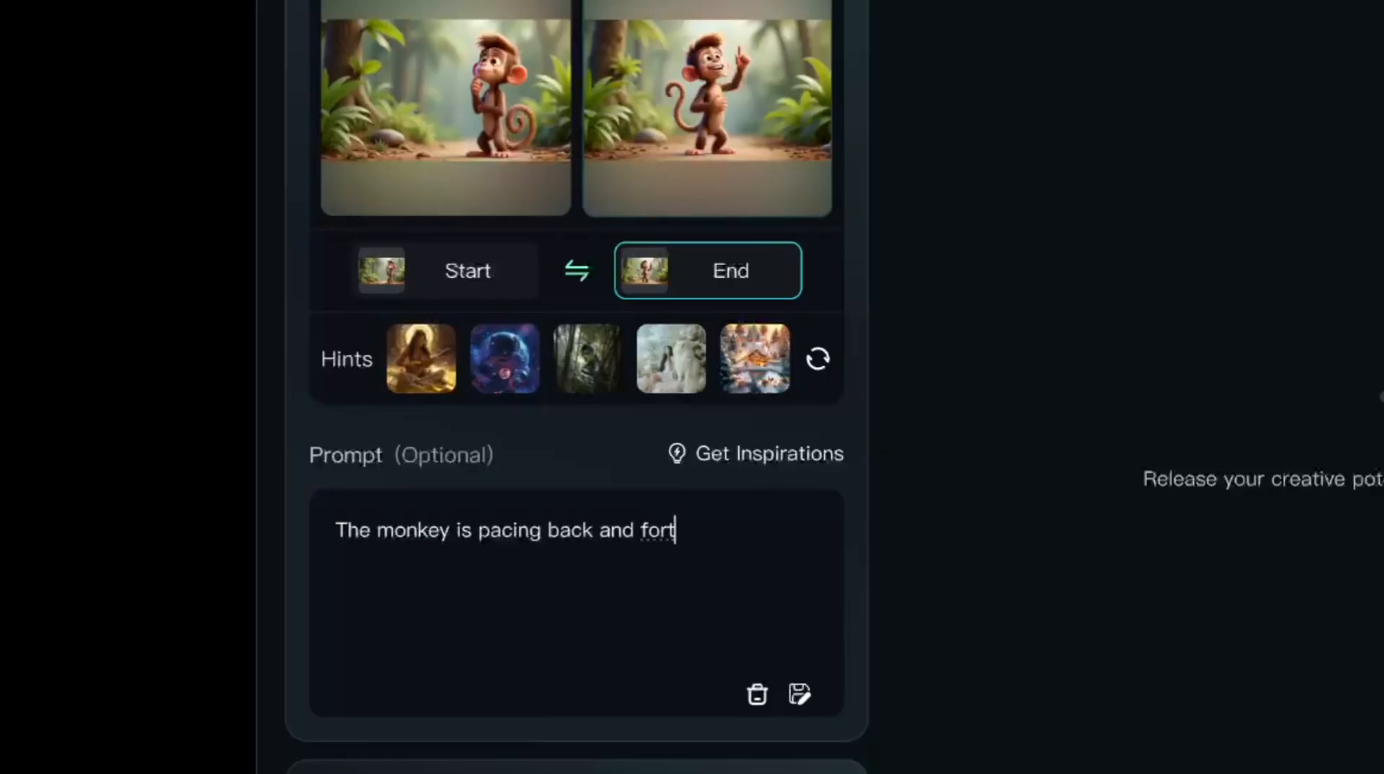
pyautogui.write('h, trying to think of an idea. The monkey finally')
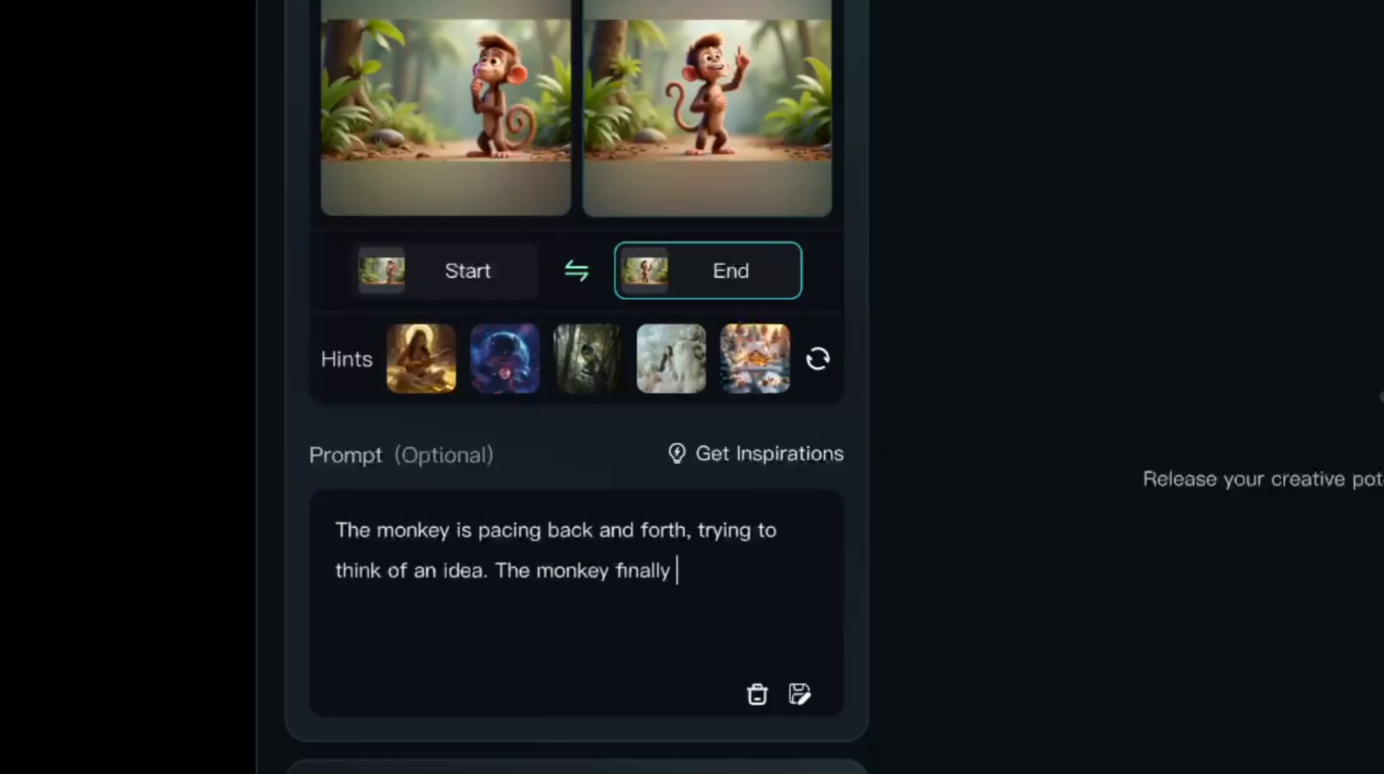
pyautogui.write('has an ah-ha moment and')
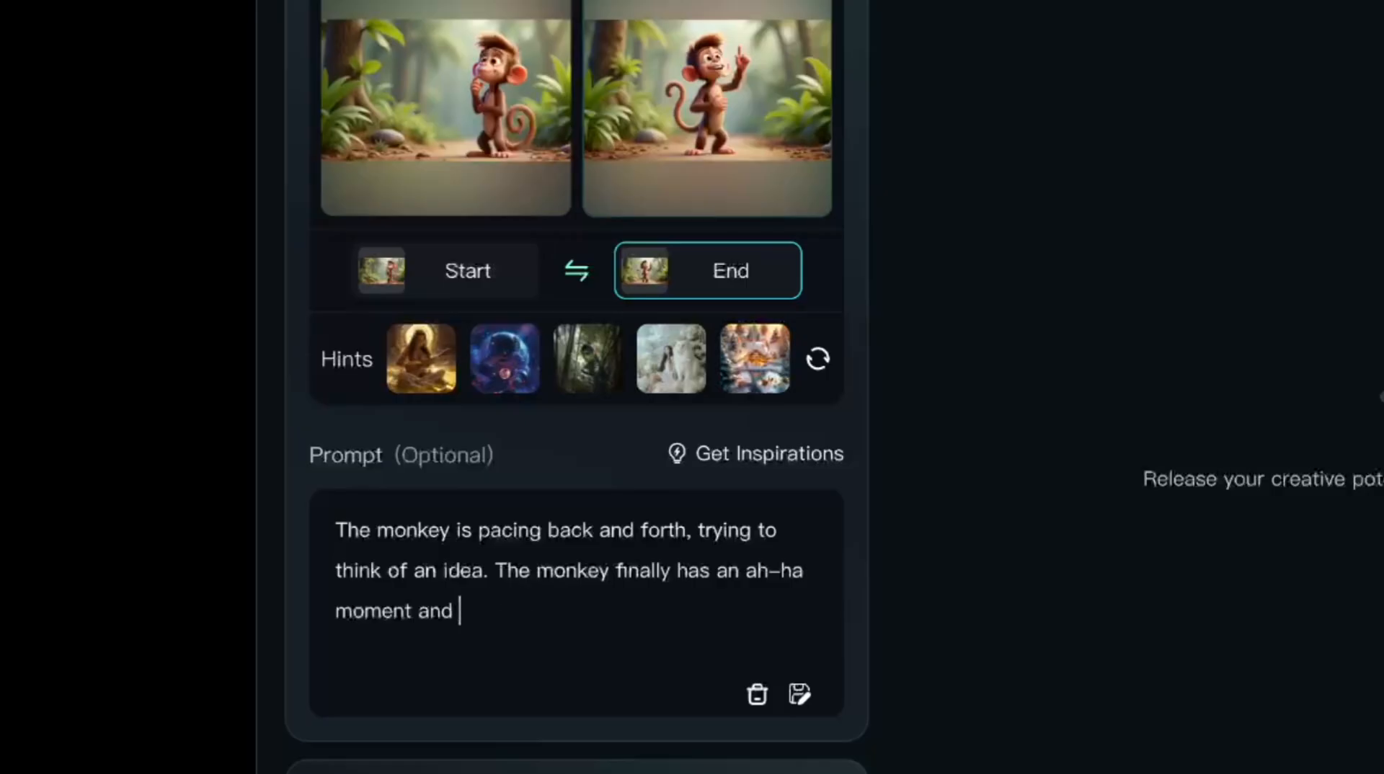
pyautogui.write('gets an idea.')
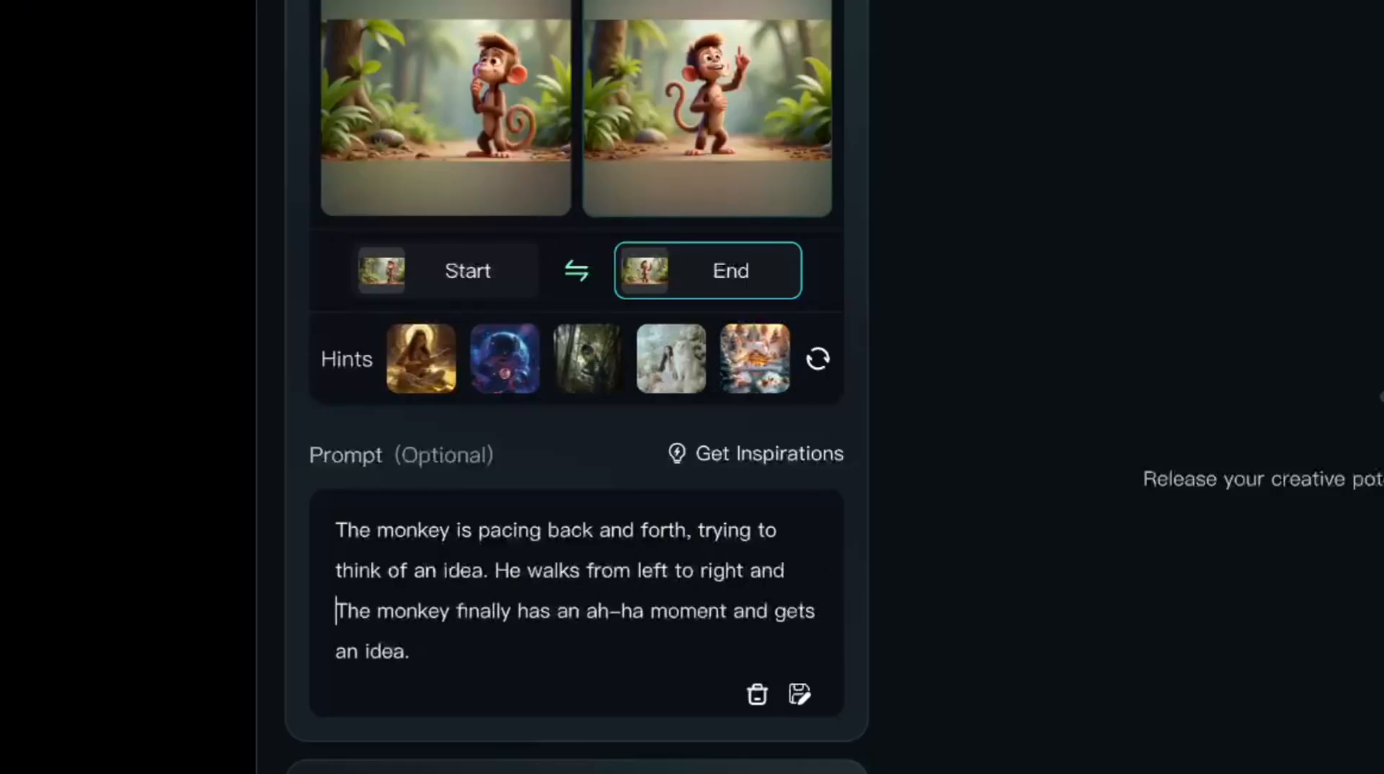
pyautogui.write('back again. The monkey is in the jung')
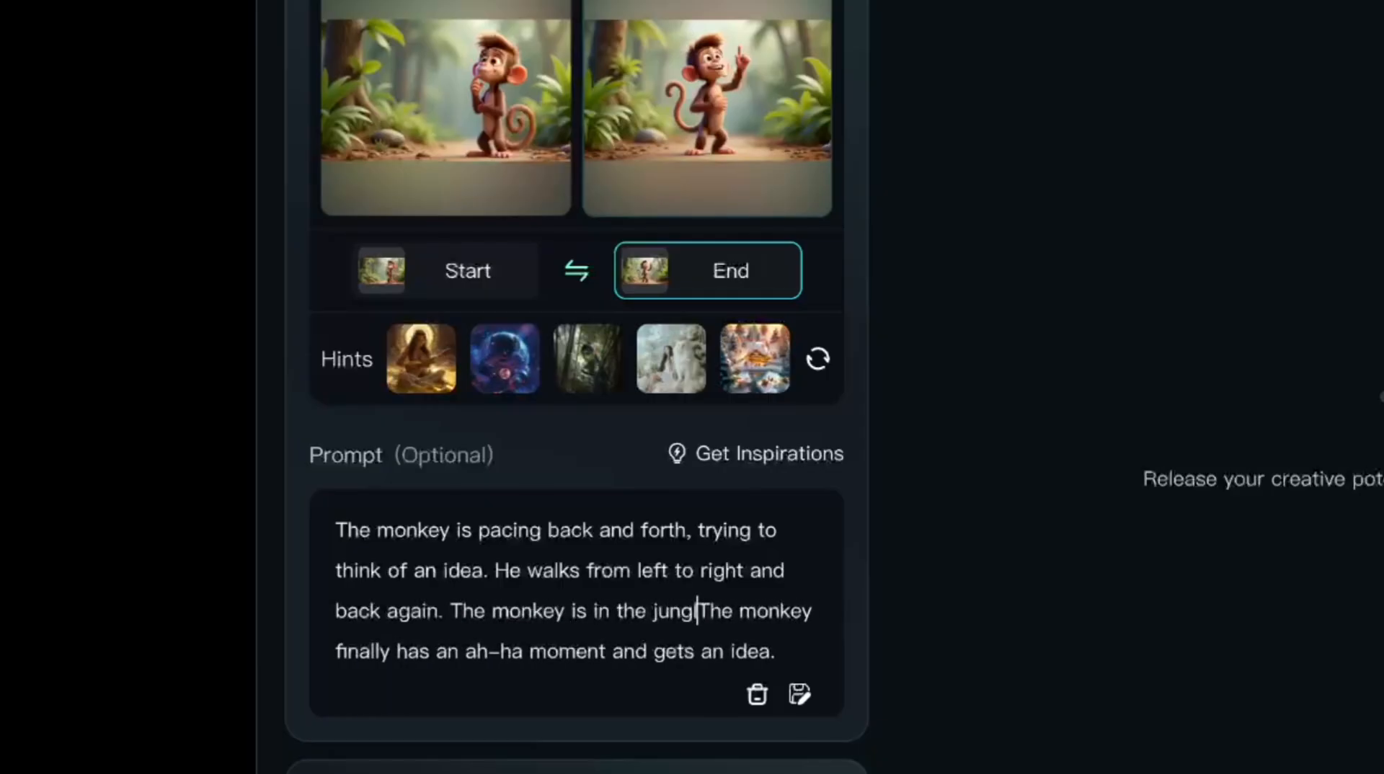
pyautogui.scroll(-3)
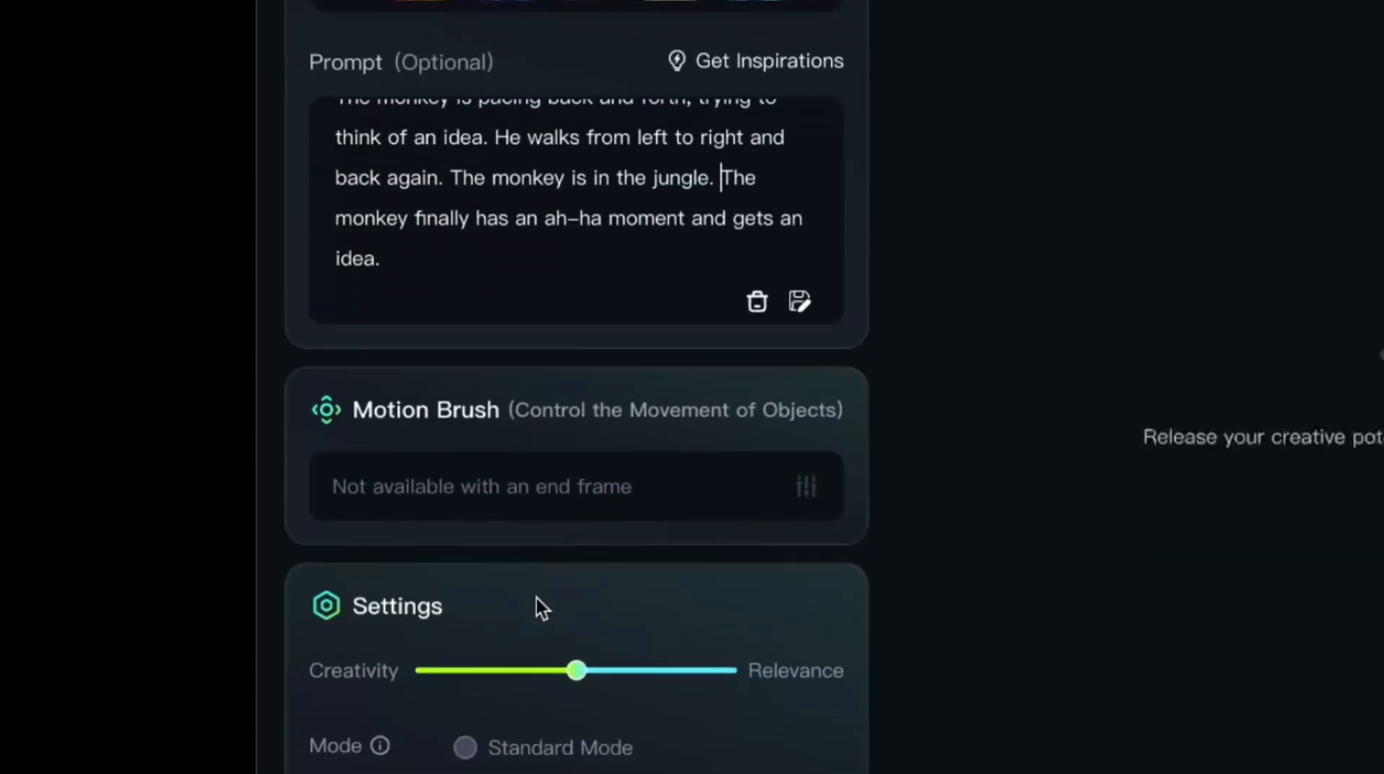
pyautogui.scroll(-3)
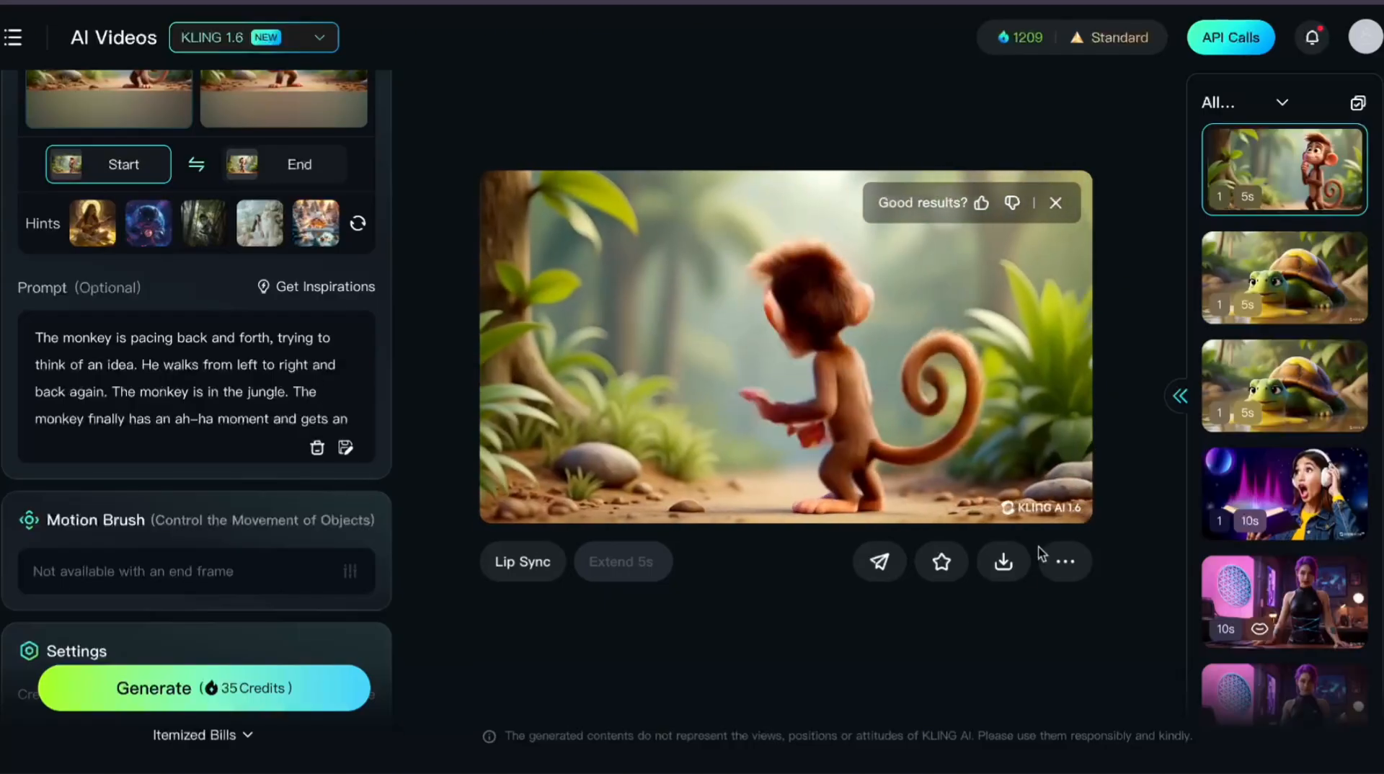
# Generate the monkey clip and watch the result in the preview.
pyautogui.click(1065, 562)
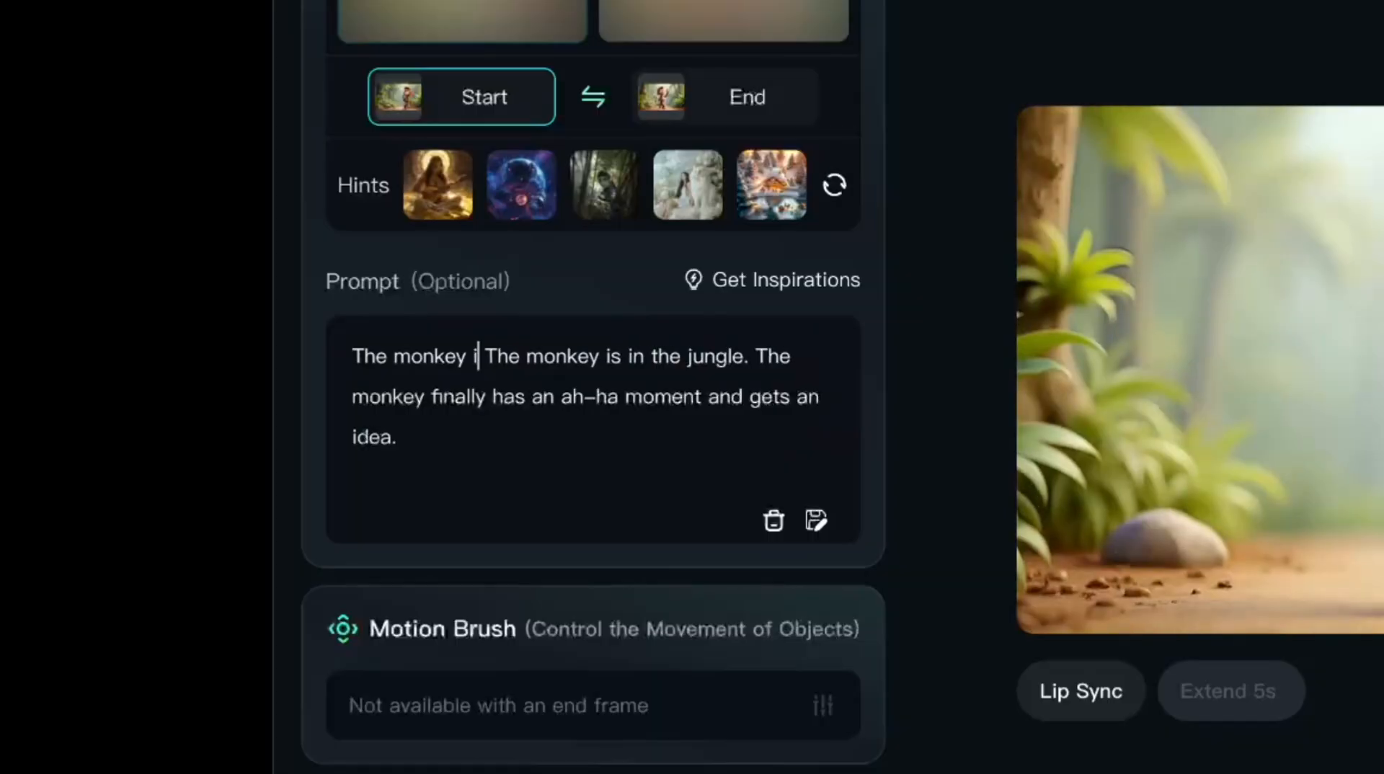
# Rewrite the monkey prompt: walking down a jungle path, thinking hard, towards the camera.
pyautogui.write('s walking')
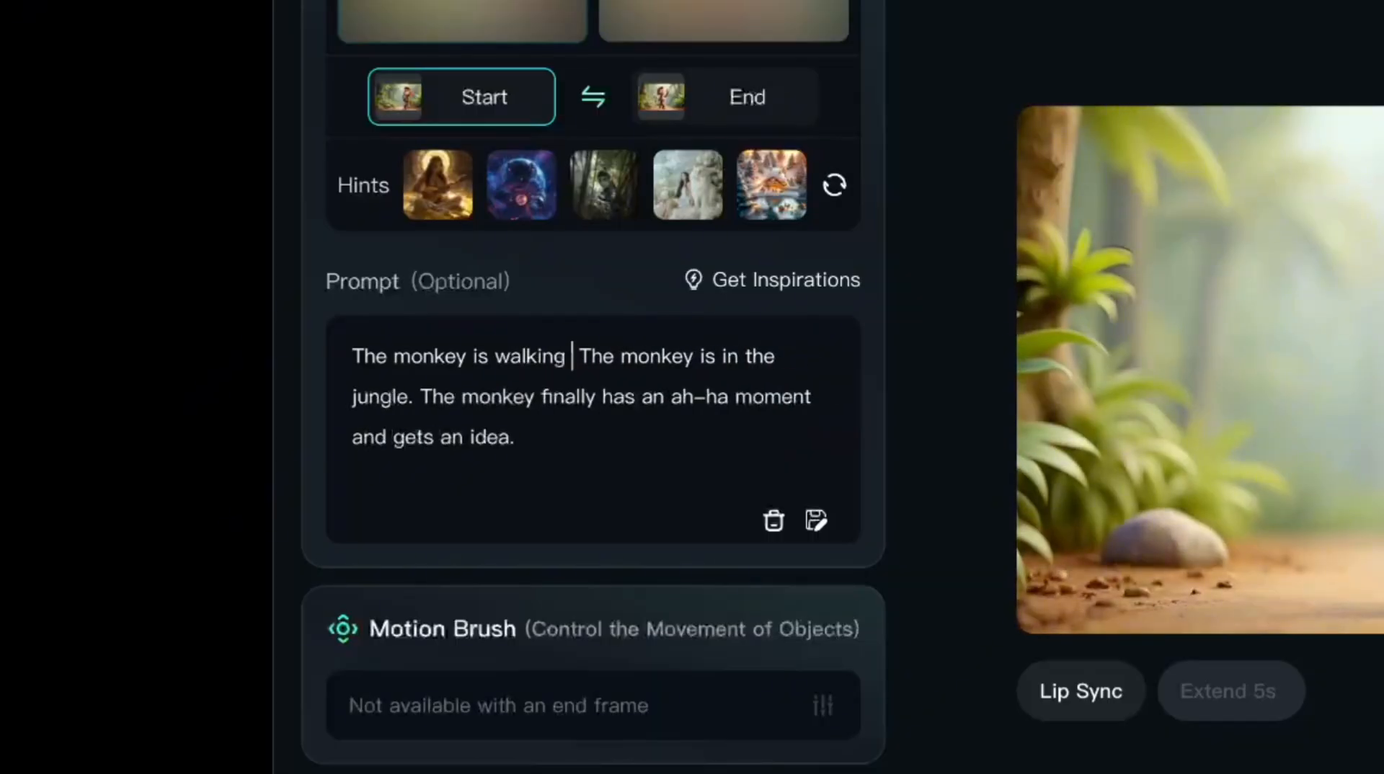
pyautogui.write('down a jungle path')
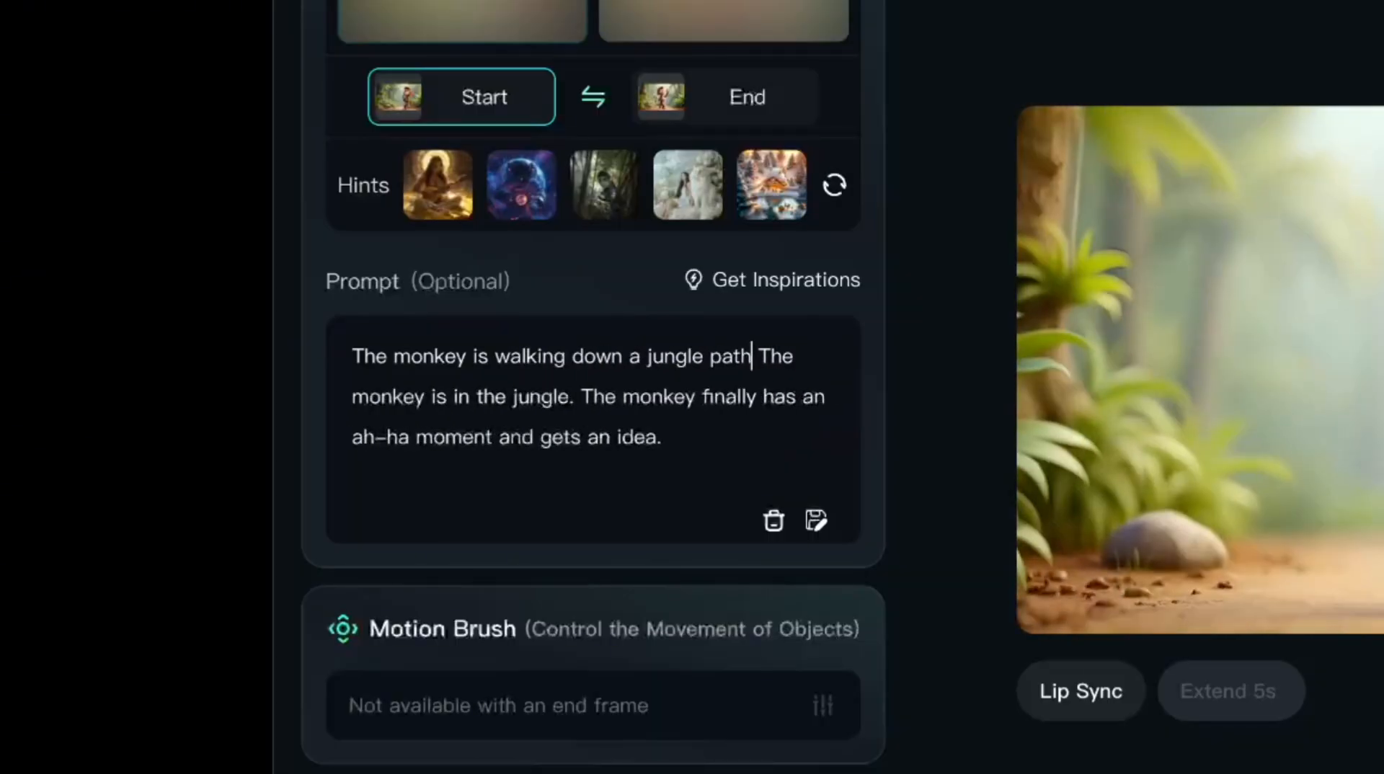
pyautogui.write(', thinking hard.')
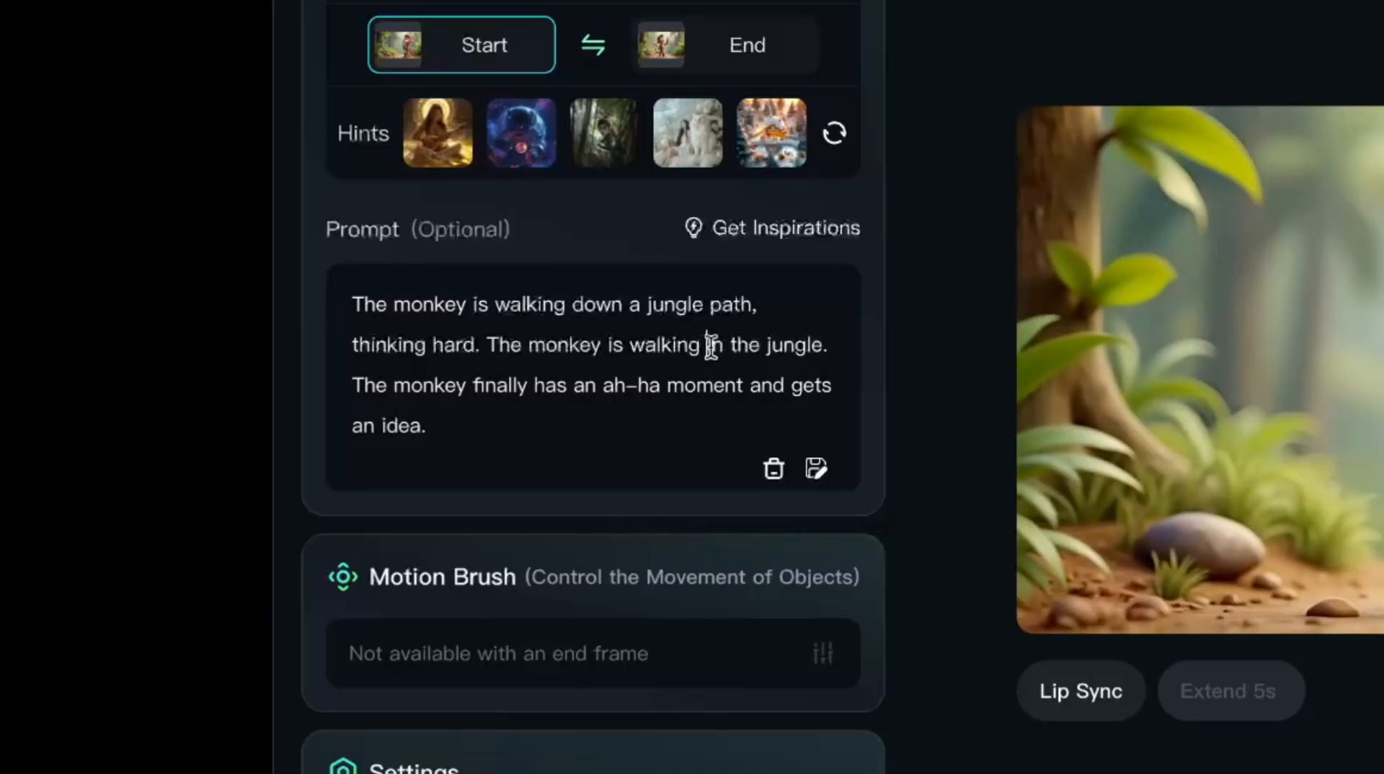
pyautogui.write('towra')
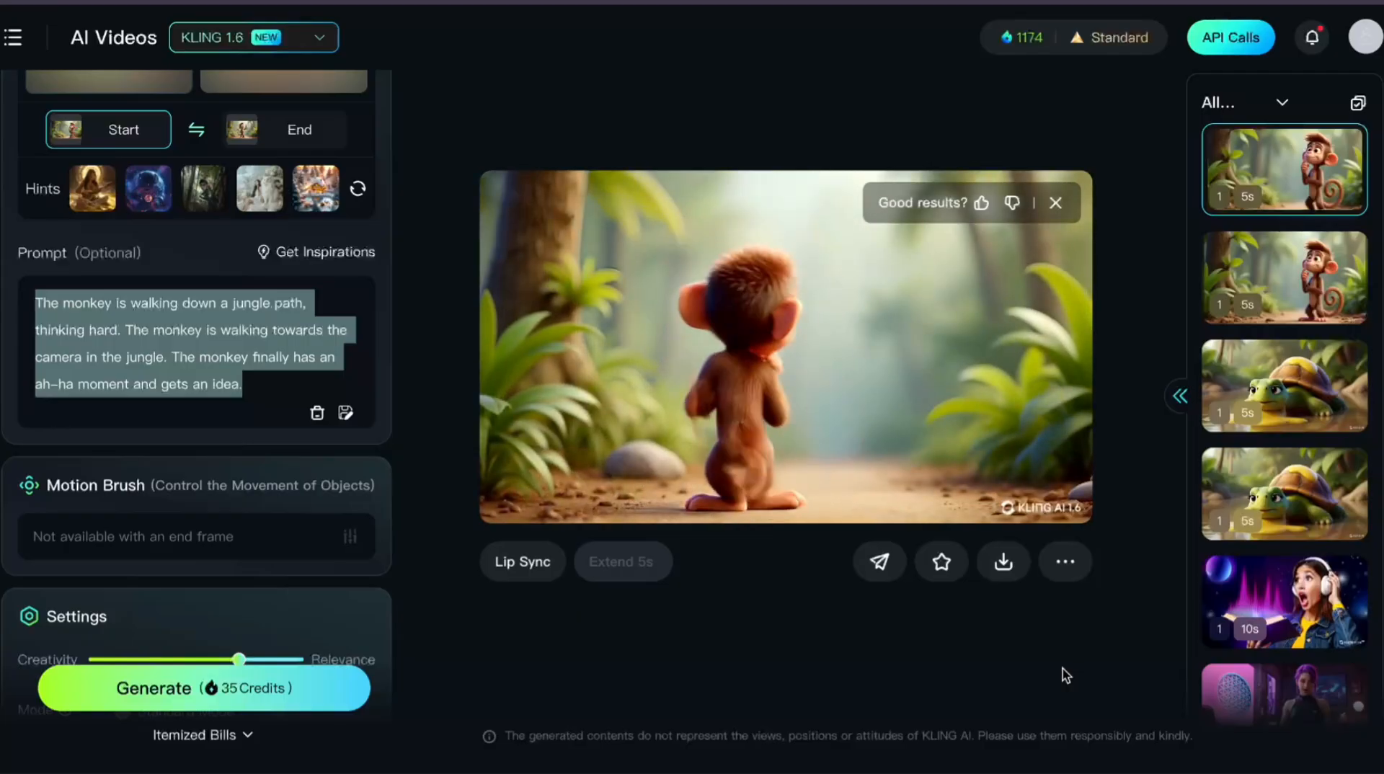
pyautogui.moveTo(955, 609)
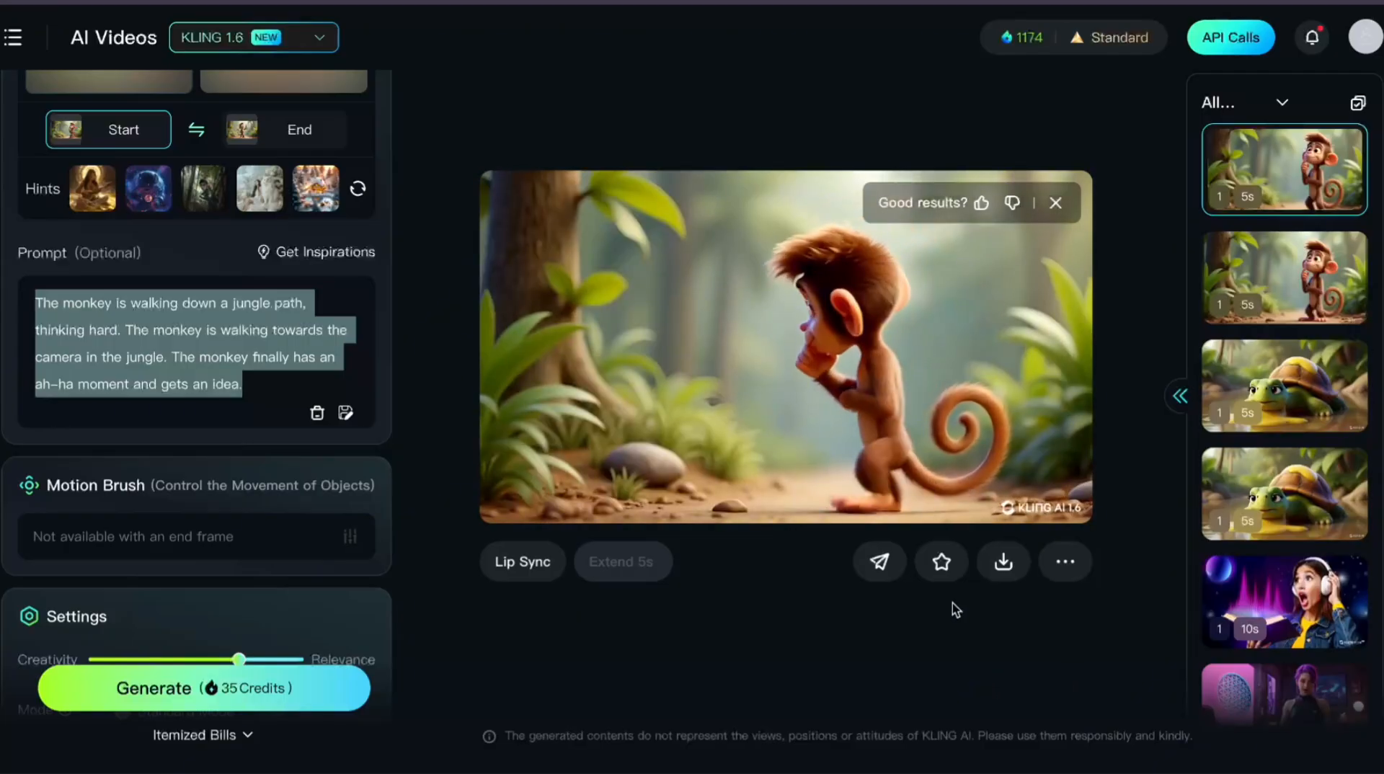
pyautogui.moveTo(1006, 502)
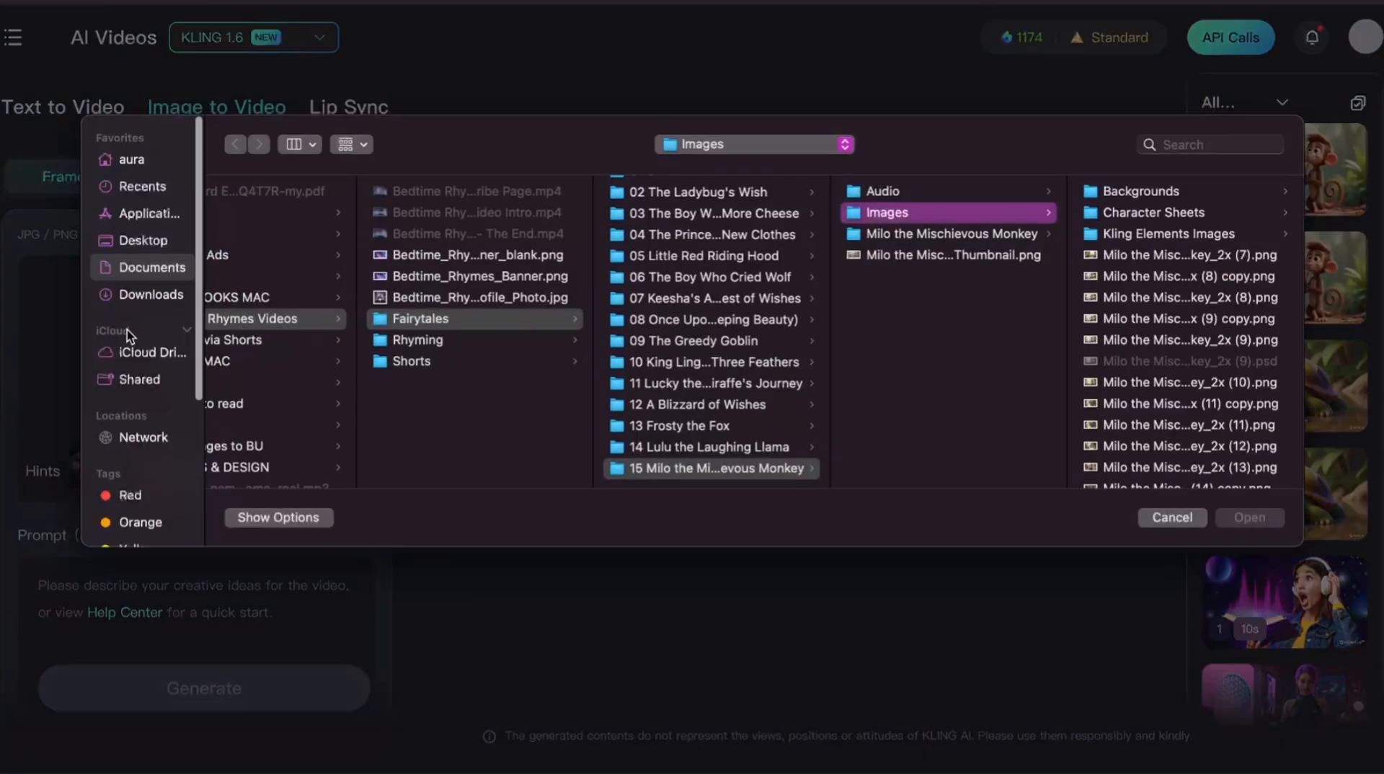
# Load the leopard-on-a-branch image and swap it into the End frame slot.
pyautogui.click(1172, 517)
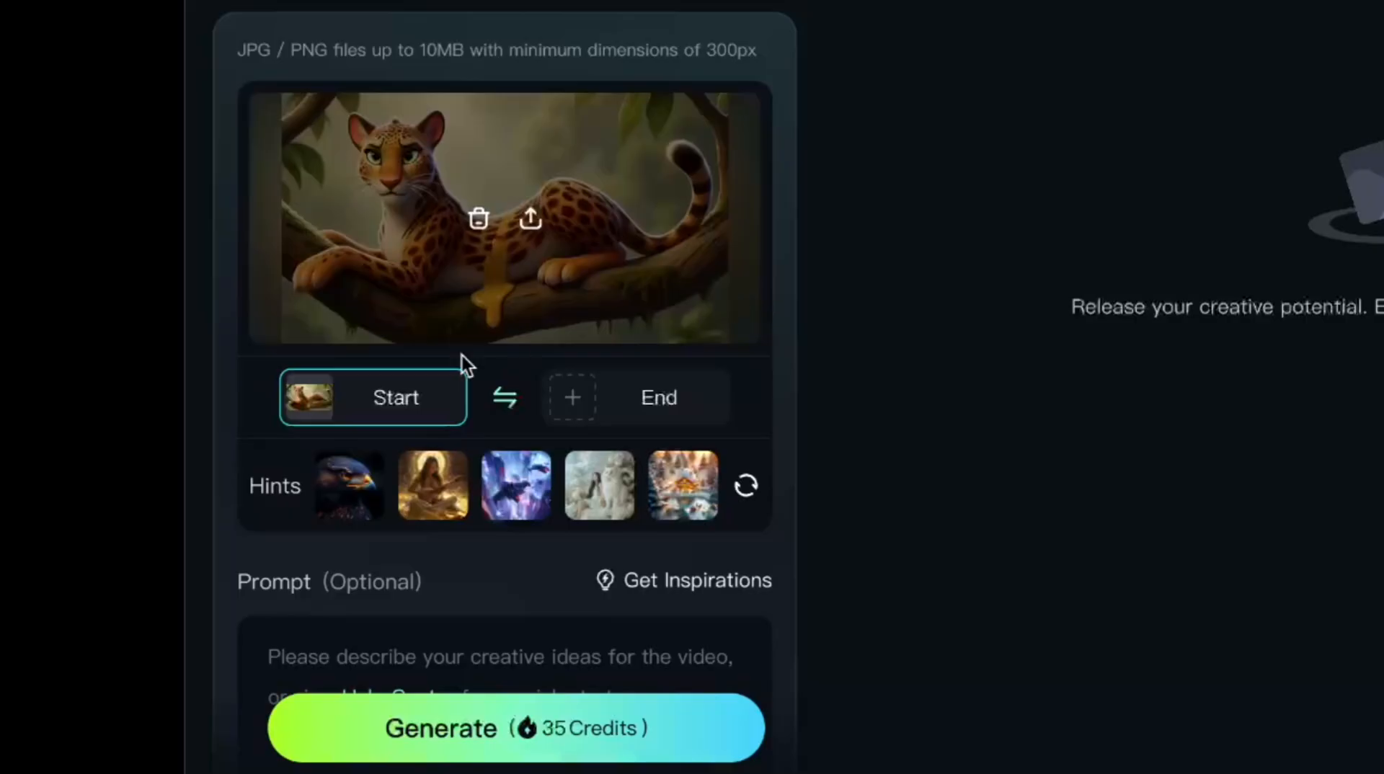
pyautogui.click(504, 397)
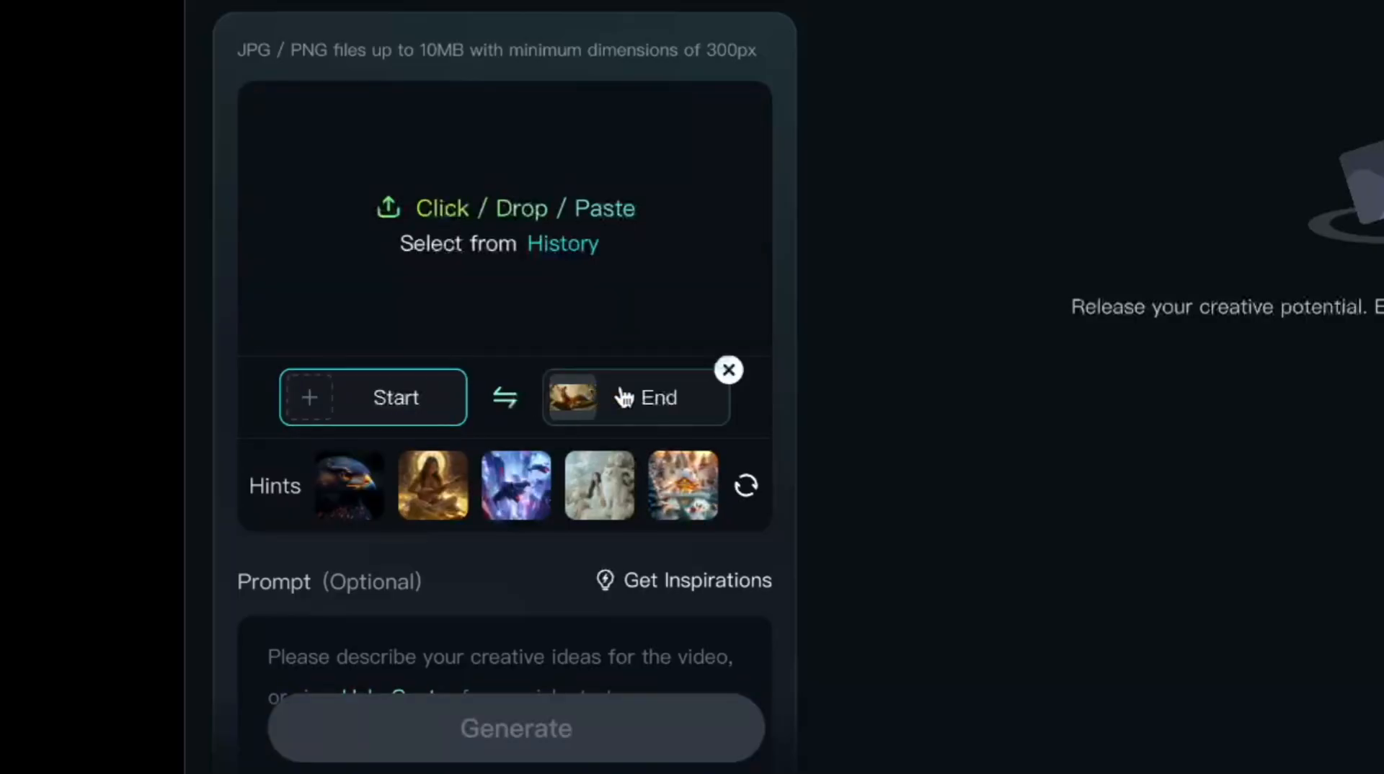
# Enter the prompt: the sleeping leopard wakes as yellow goo lands and drips down the branch.
pyautogui.scroll(-3)
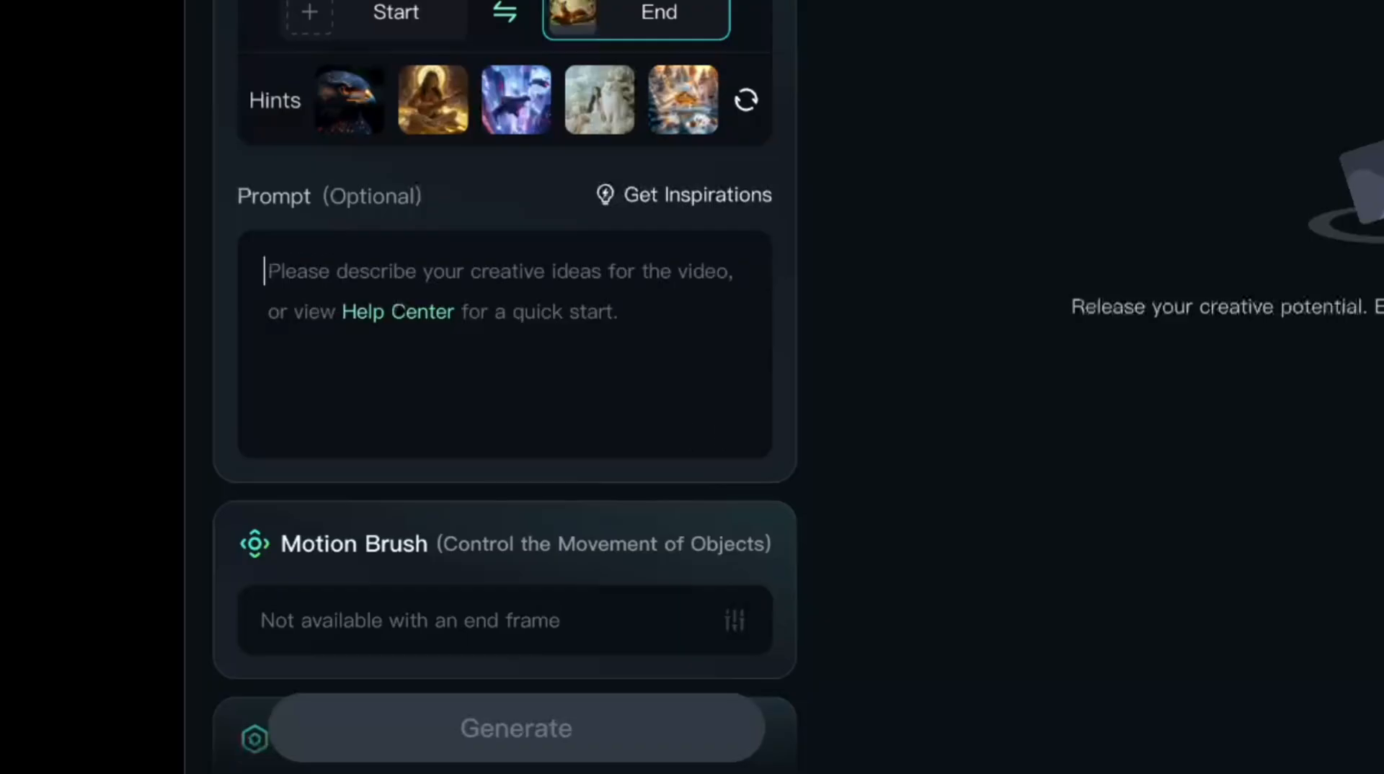
pyautogui.write('The leopard is sleeping when a dollop')
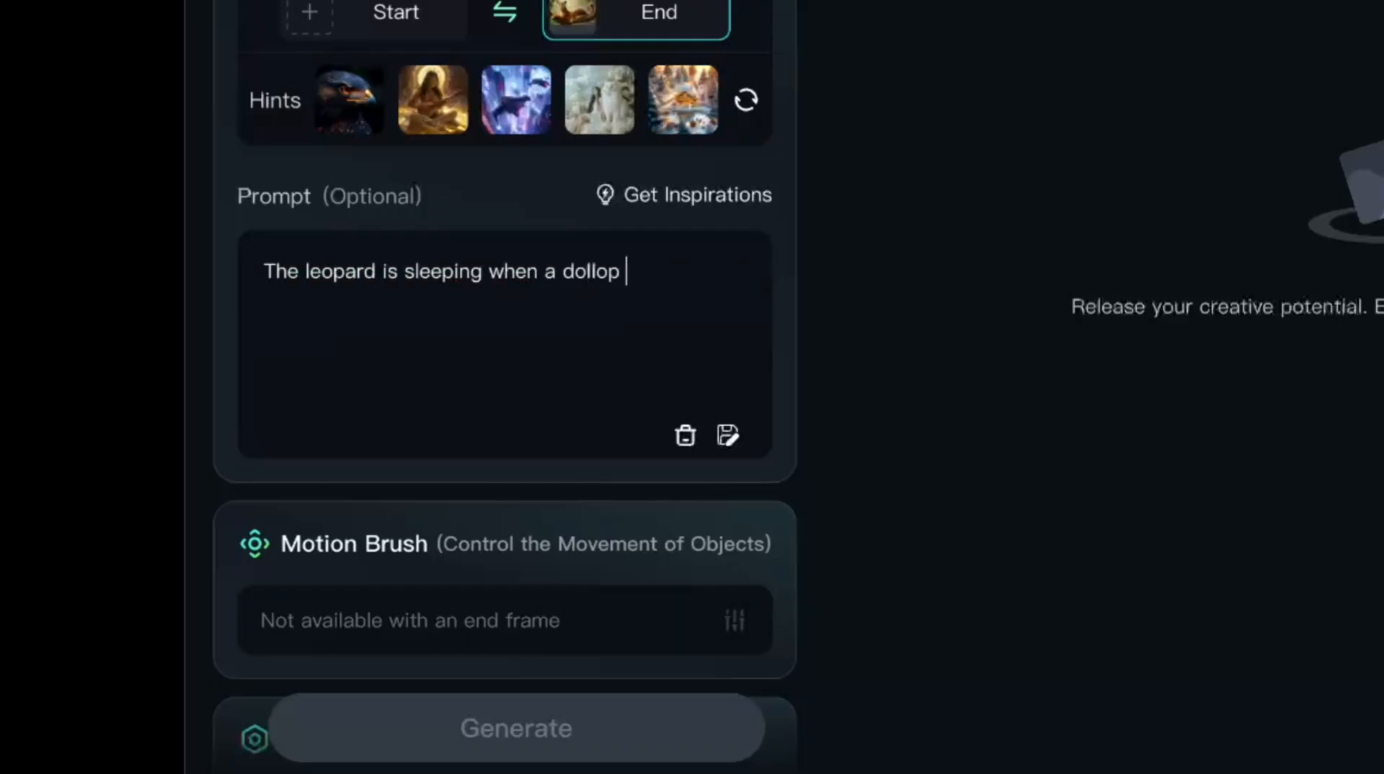
pyautogui.write('of yellow goo fa')
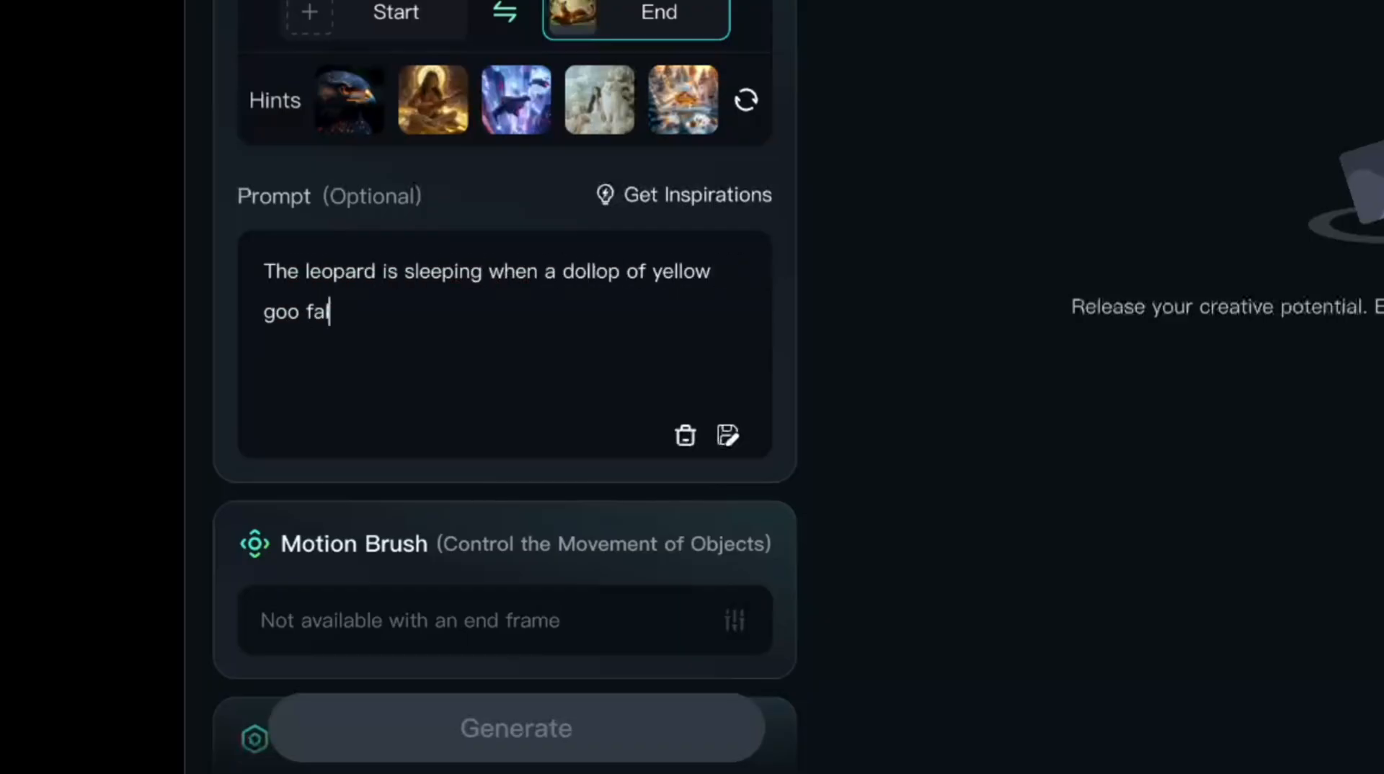
pyautogui.write('lls from the sky and lands on the leopards back. The leopard wakes up')
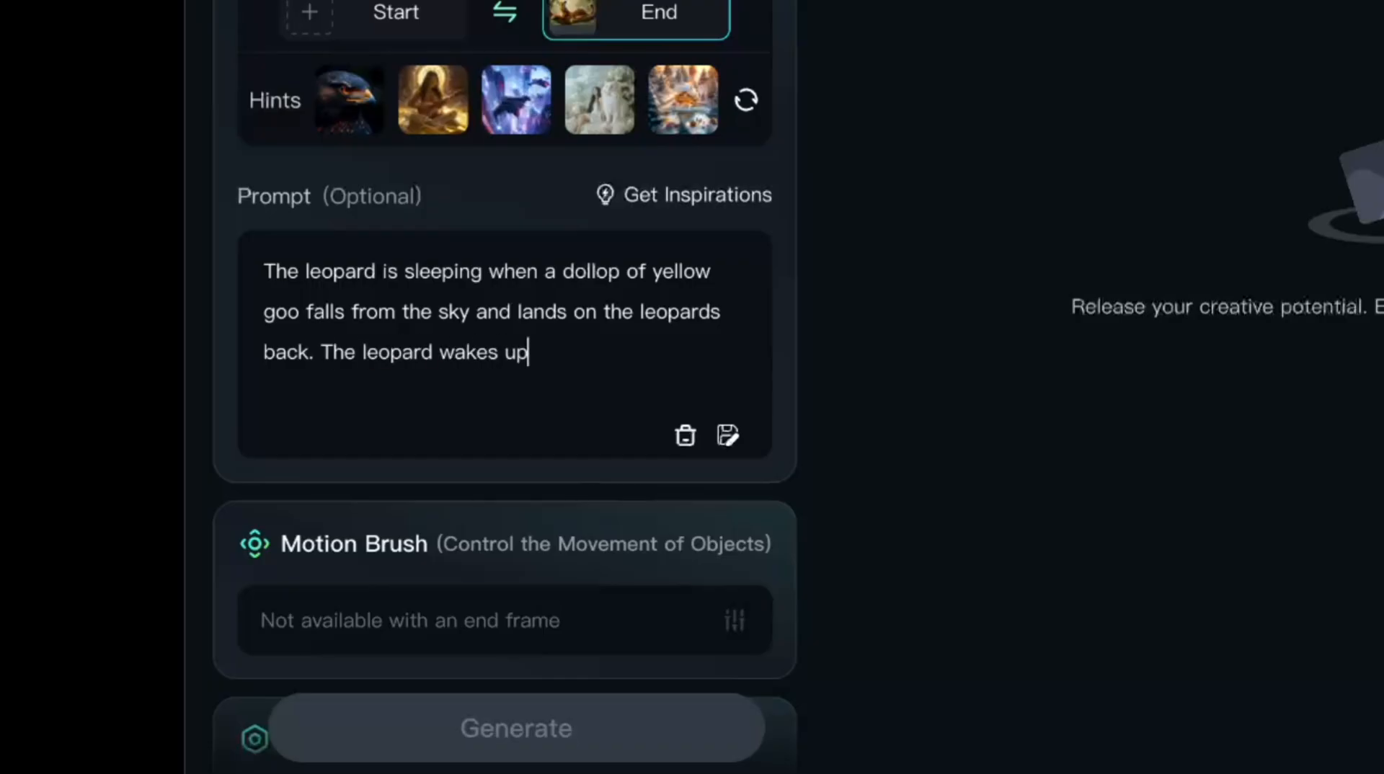
pyautogui.write('. The leopard lifts her head as the yellow goo slides')
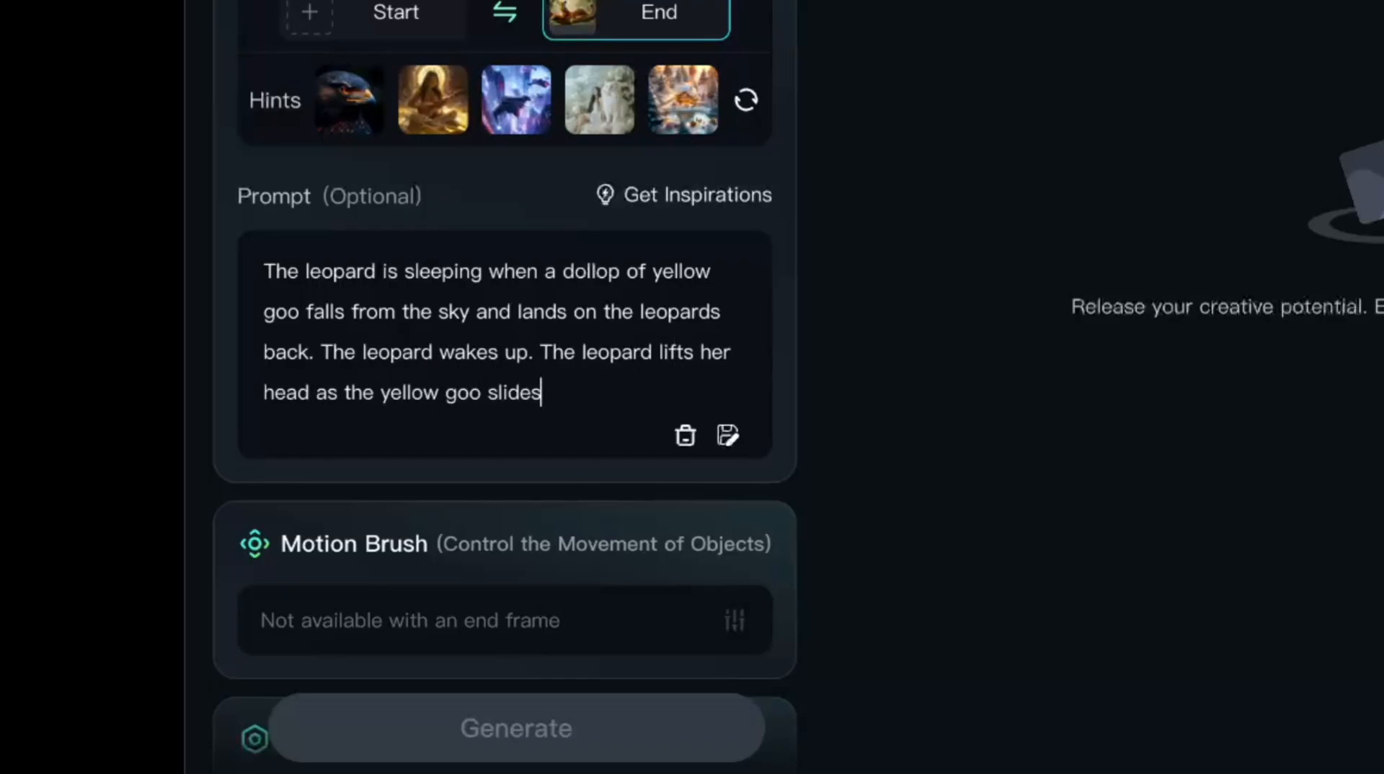
pyautogui.write('down her side and drips down the tree branch below her.')
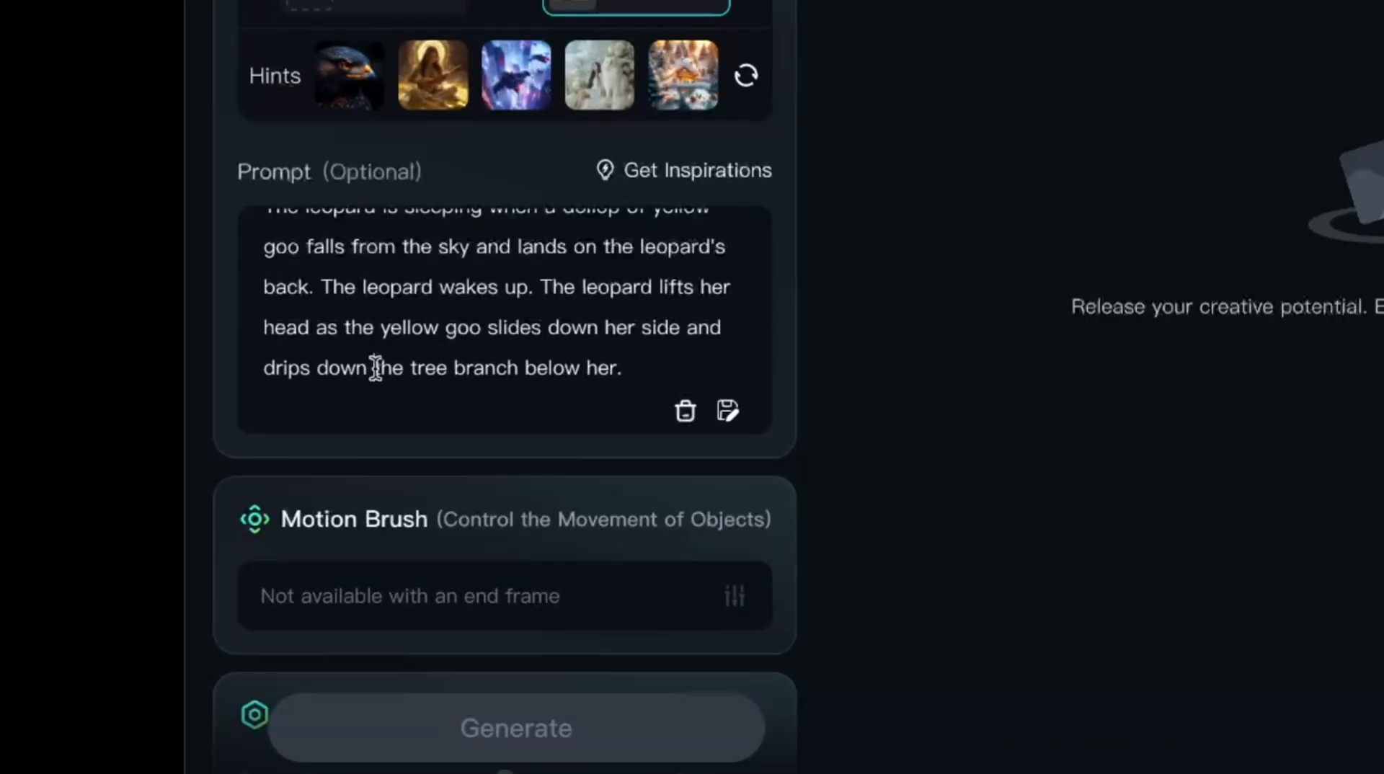
pyautogui.scroll(-3)
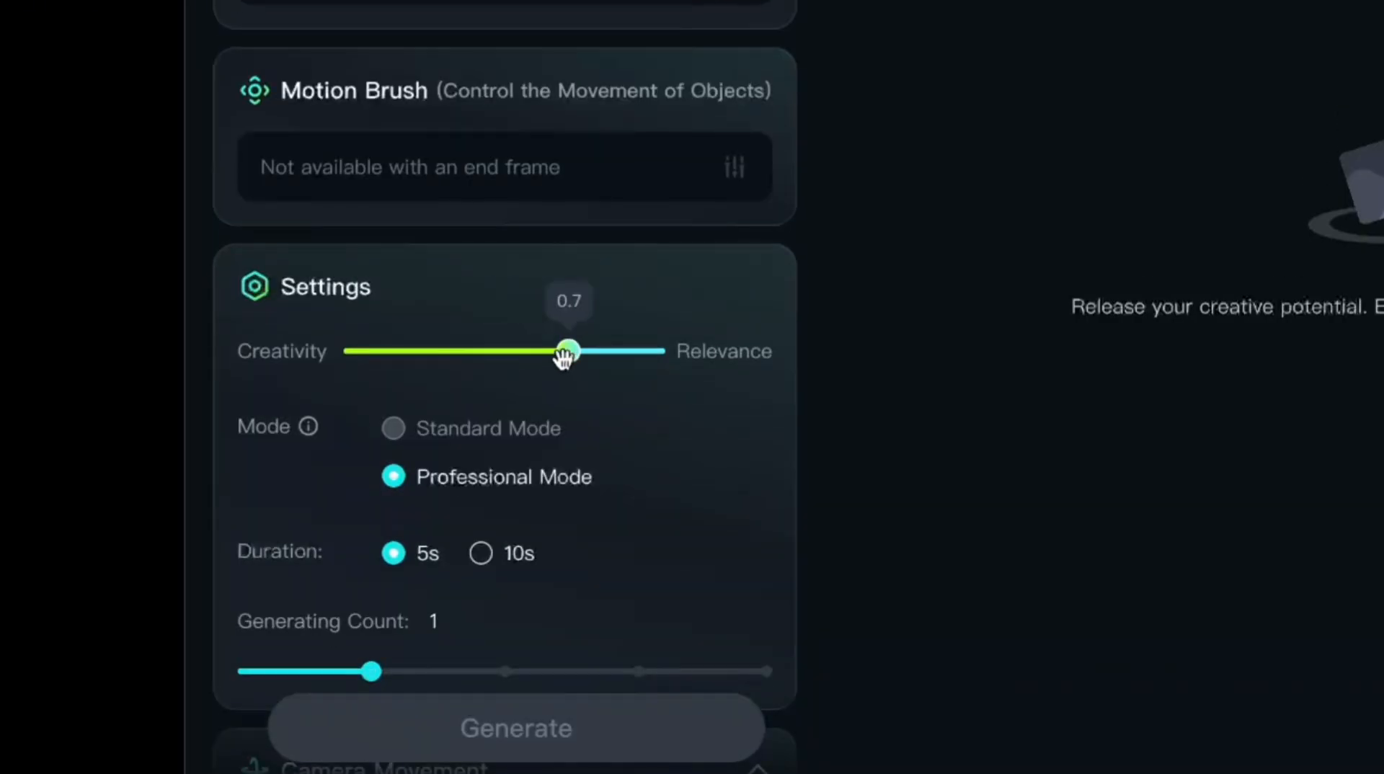
pyautogui.scroll(3)
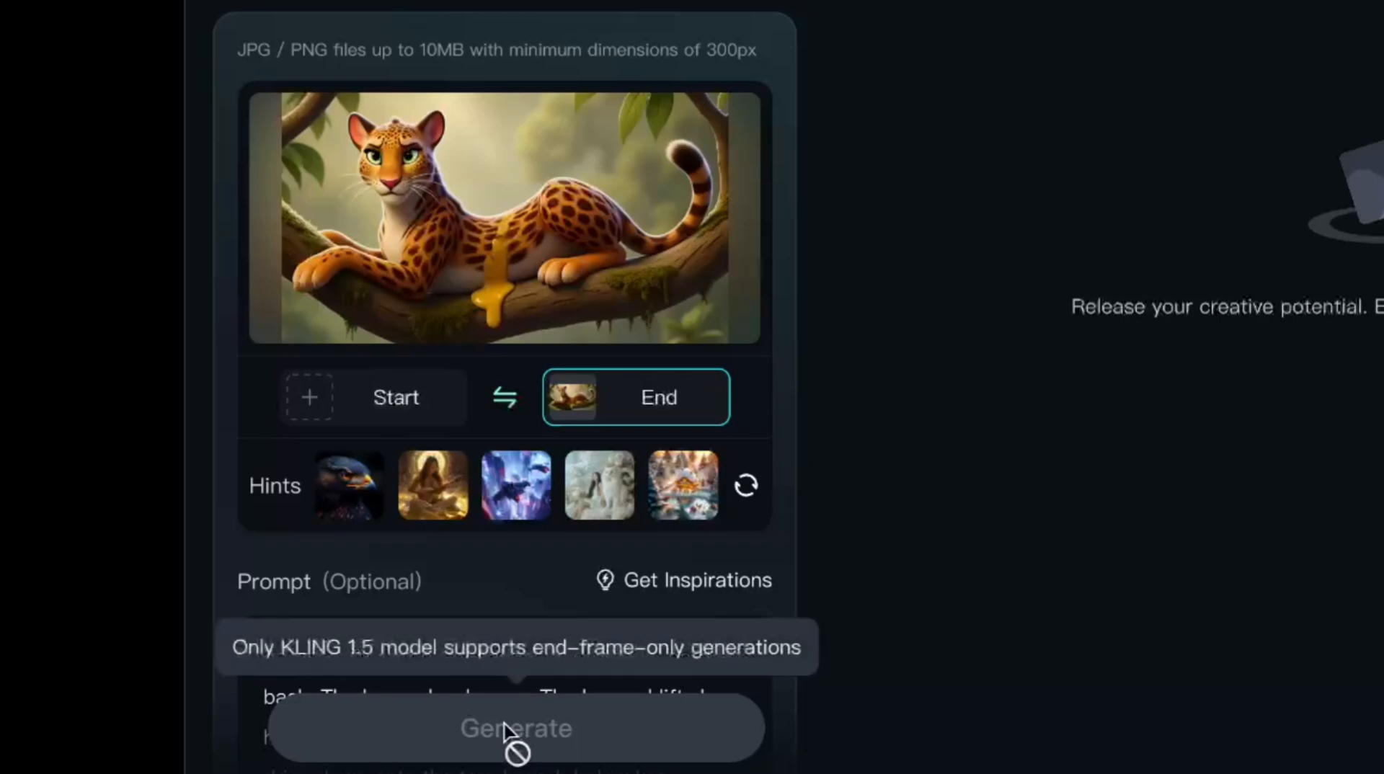
pyautogui.moveTo(353, 660)
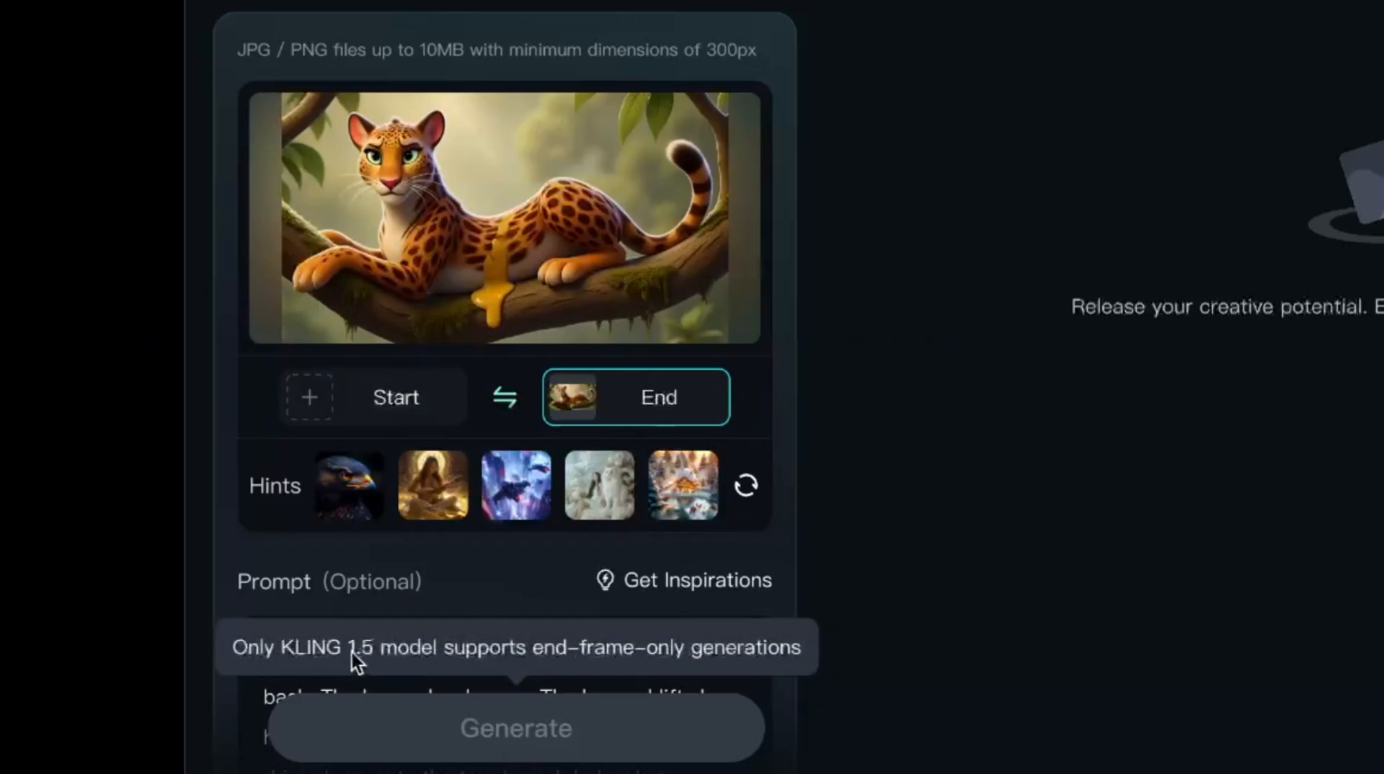
# Switch the video model in the top dropdown to KLING 1.5.
pyautogui.scroll(-3)
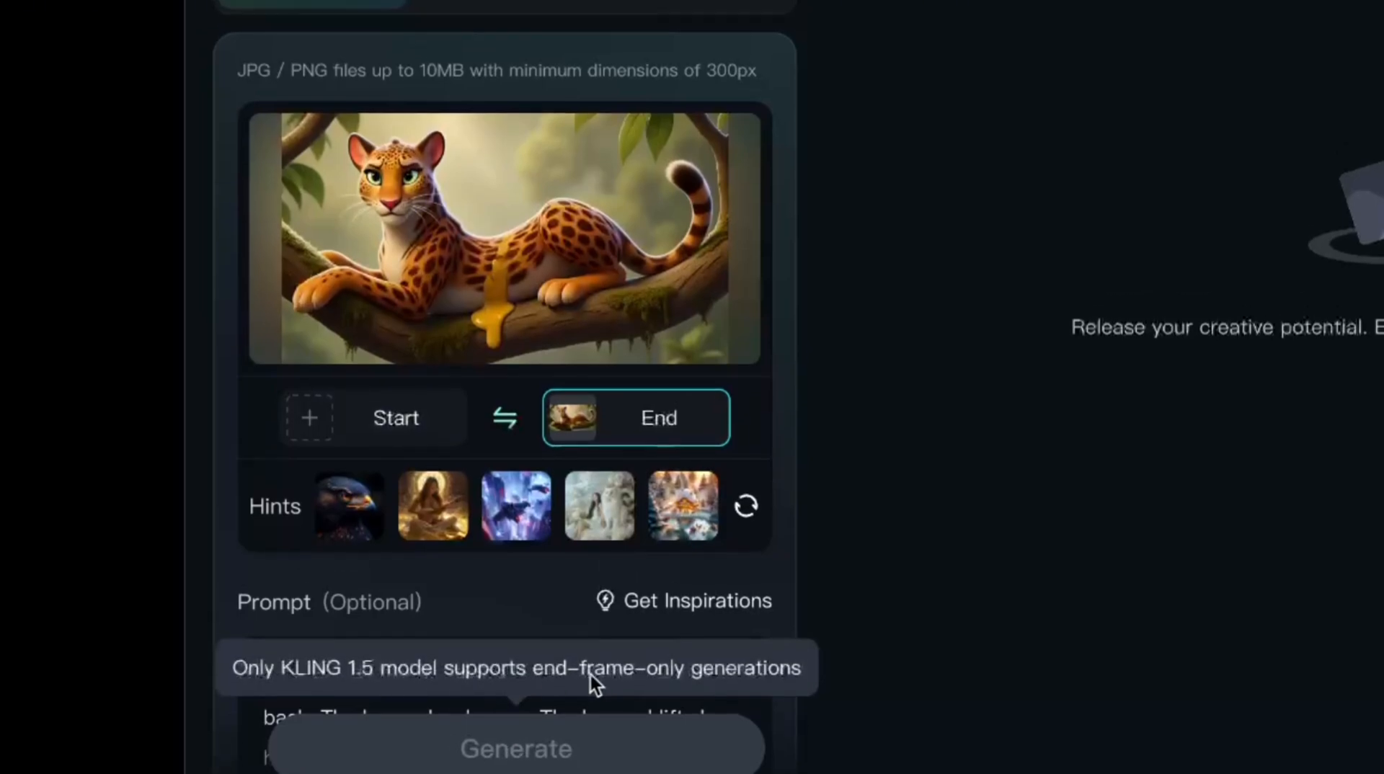
pyautogui.click(589, 42)
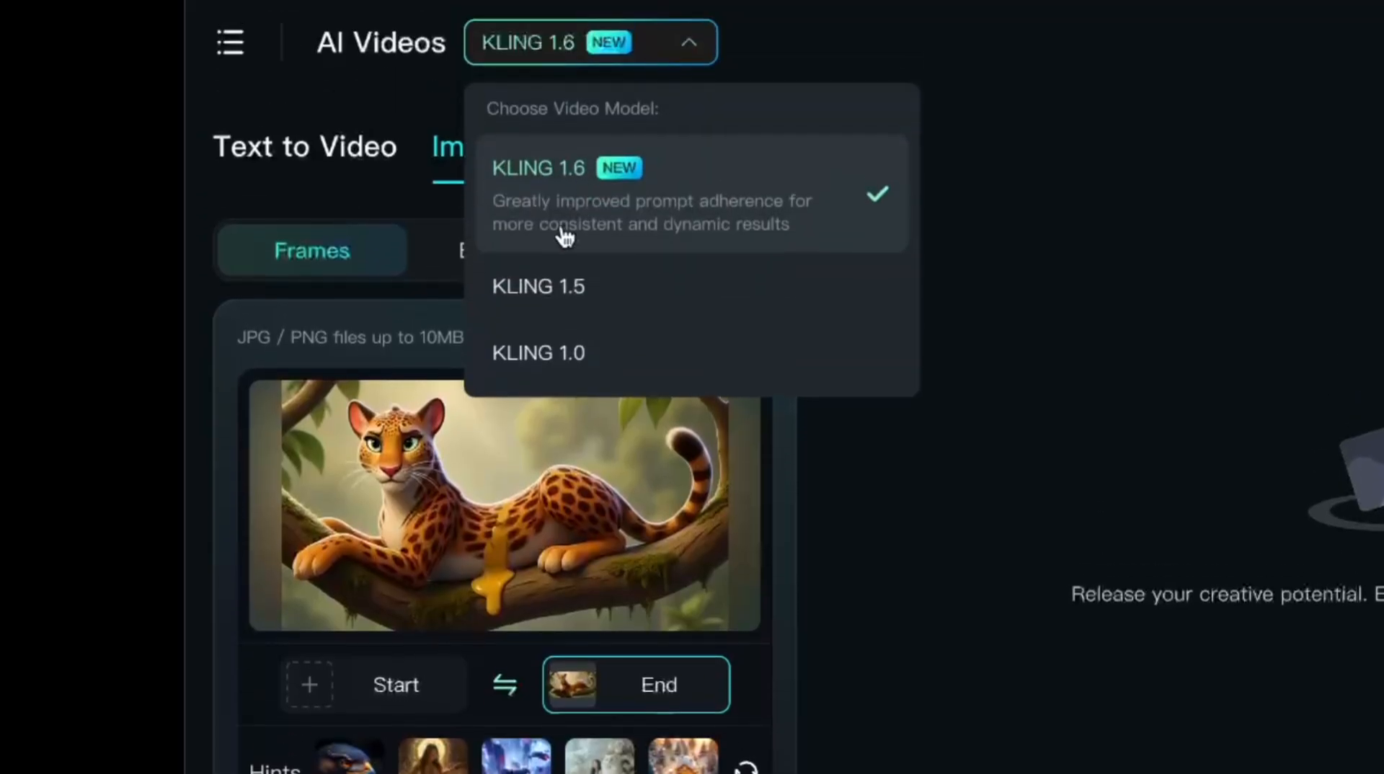
pyautogui.click(538, 286)
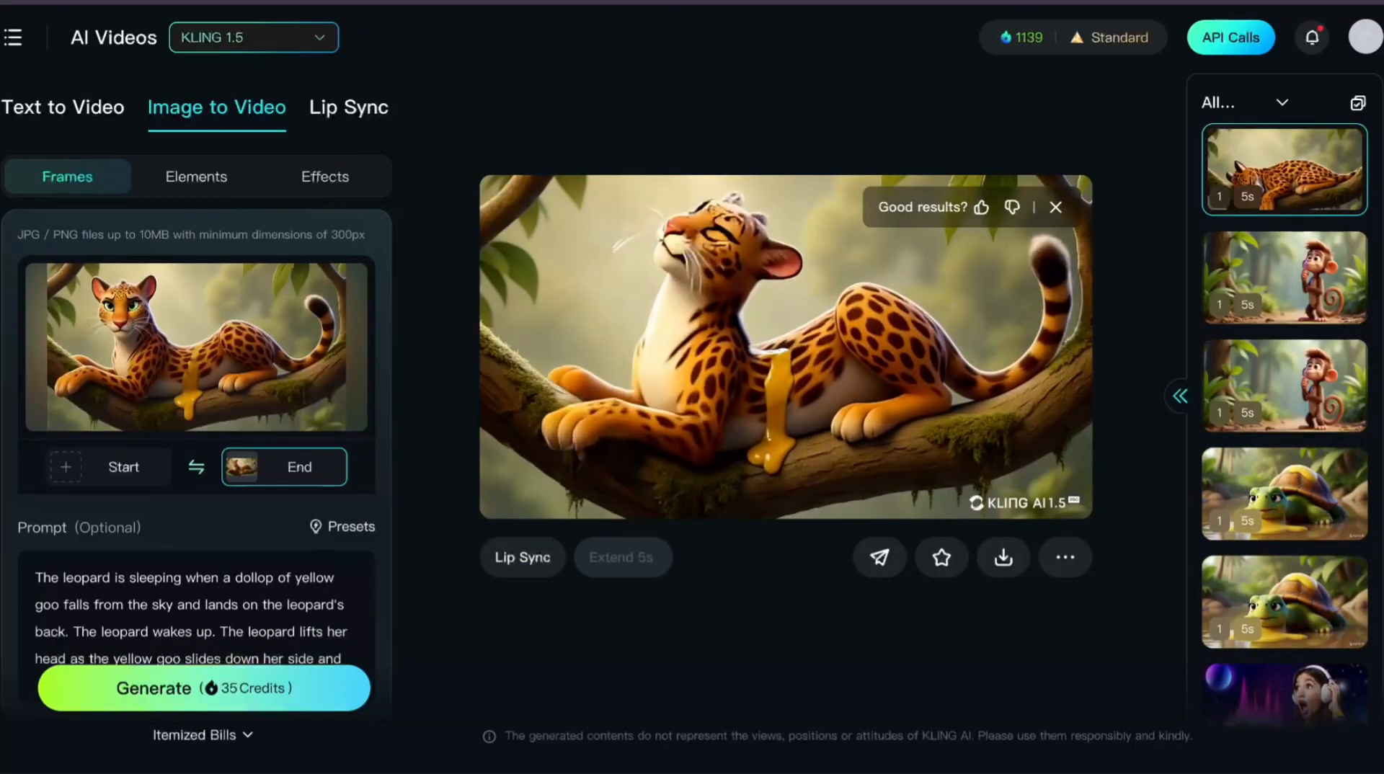
# Play the new KLING 1.5 leopard clip from the top of the history panel.
pyautogui.click(196, 176)
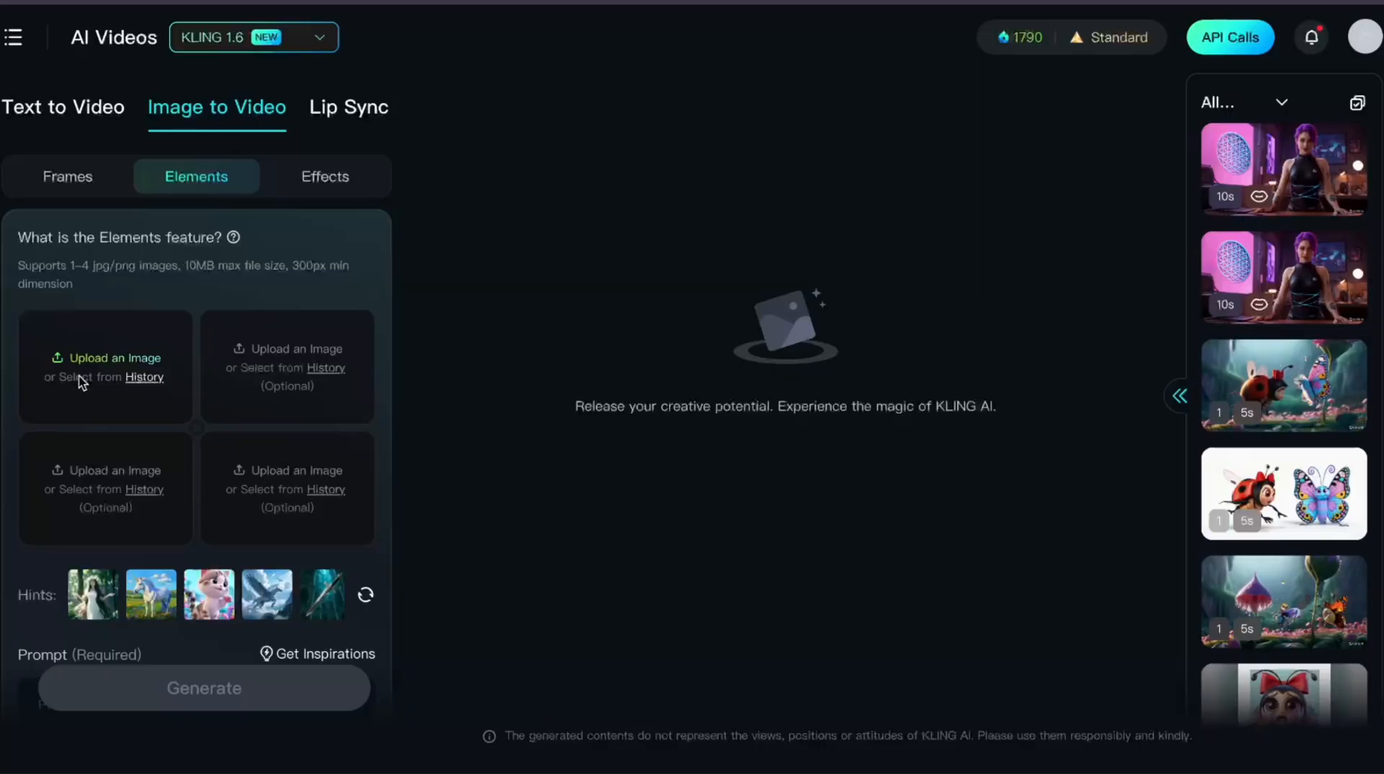
# Load an earlier parrot attempt from the Elements history and play it.
pyautogui.click(105, 366)
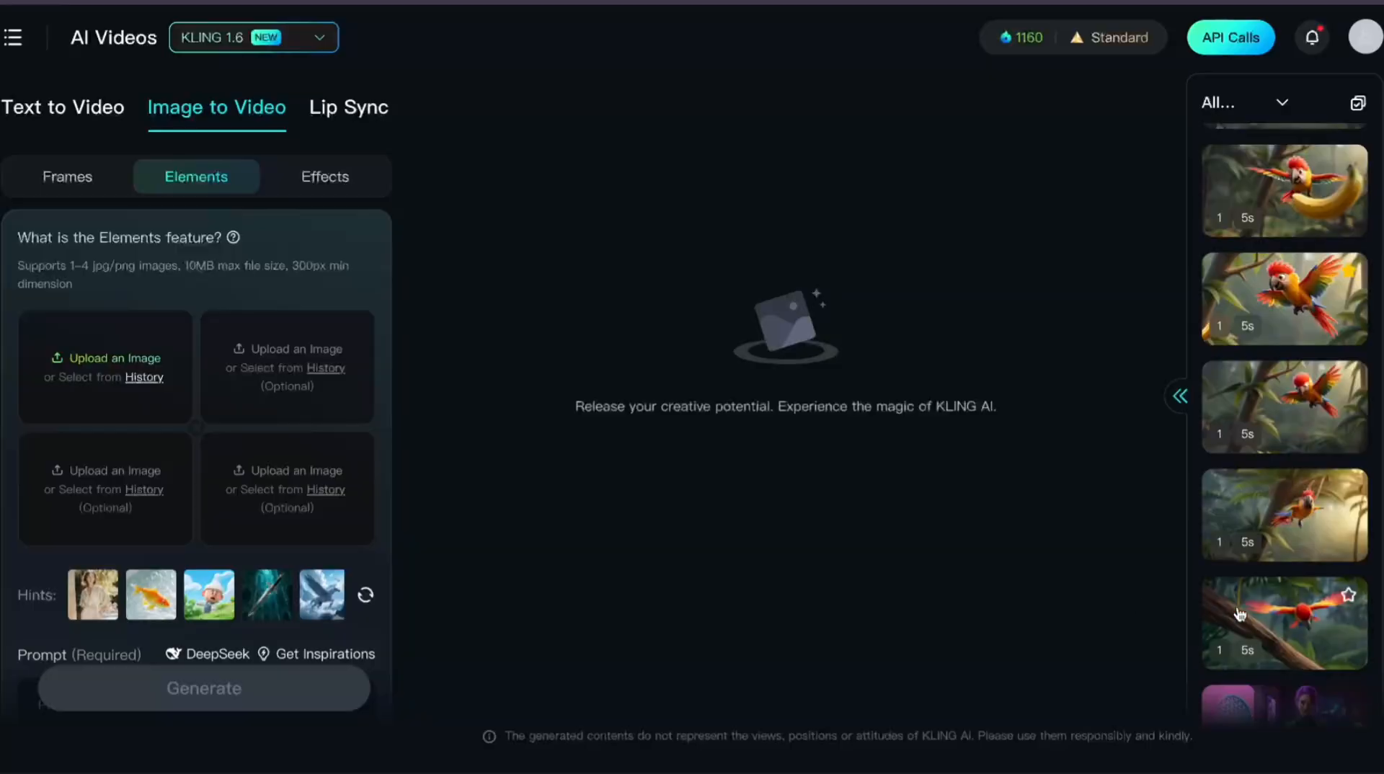
pyautogui.click(1283, 515)
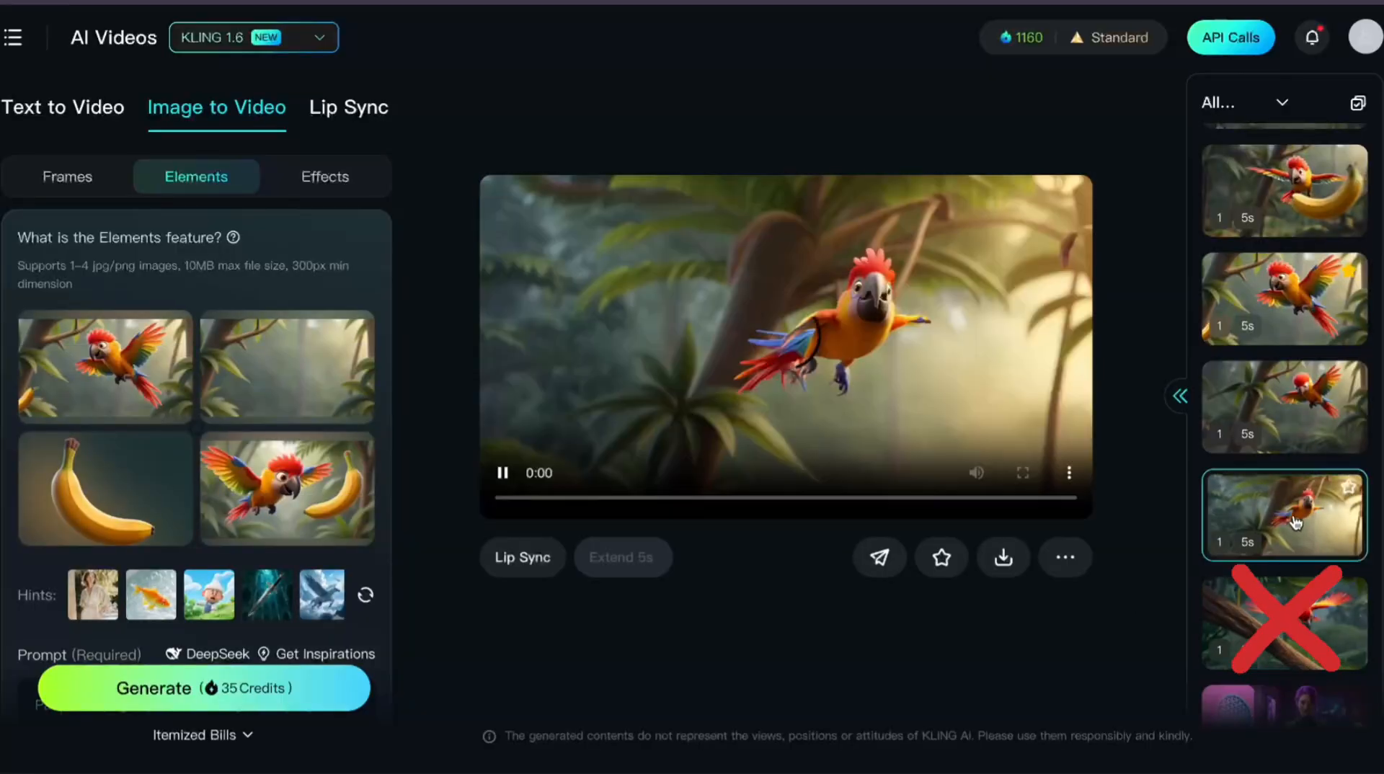
pyautogui.click(1282, 406)
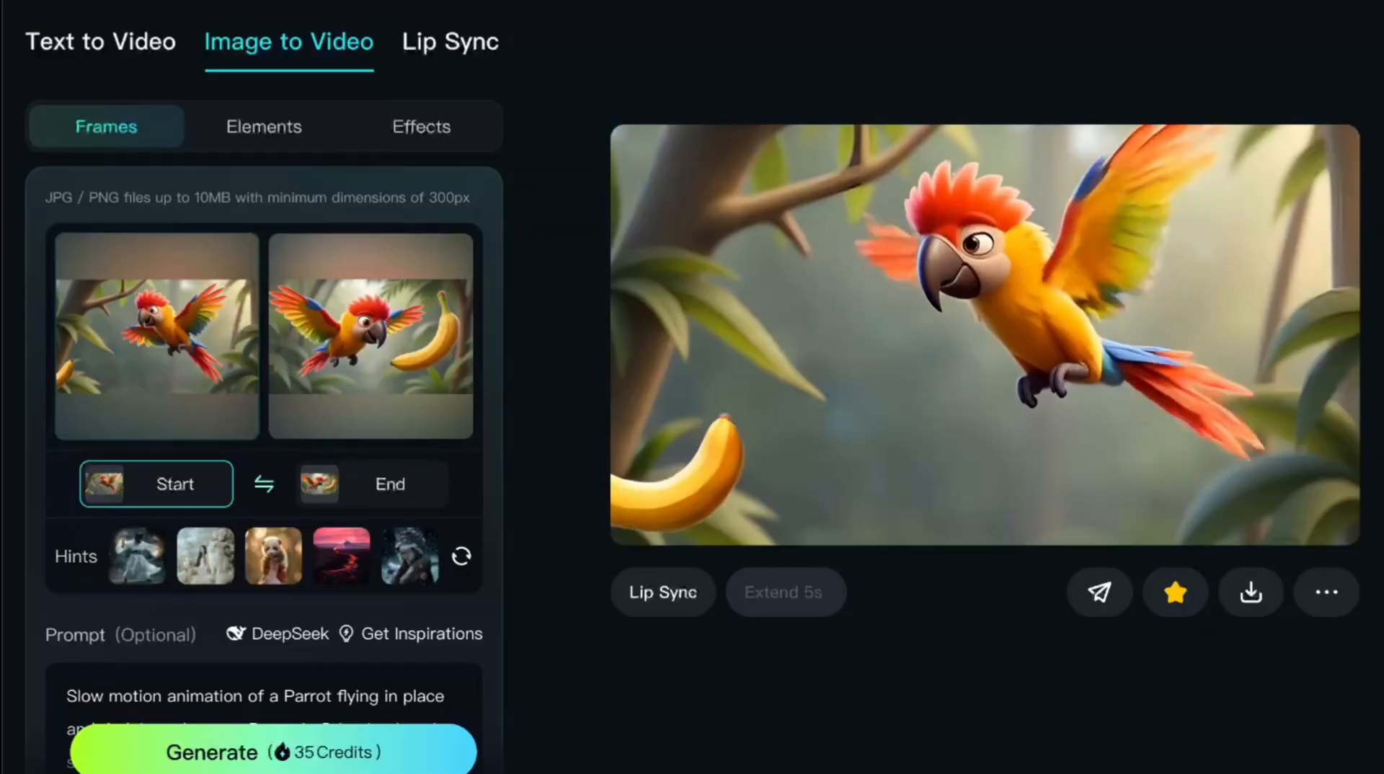
# Open the parrot-and-banana attempt and the previous parrot attempt from history.
pyautogui.click(263, 127)
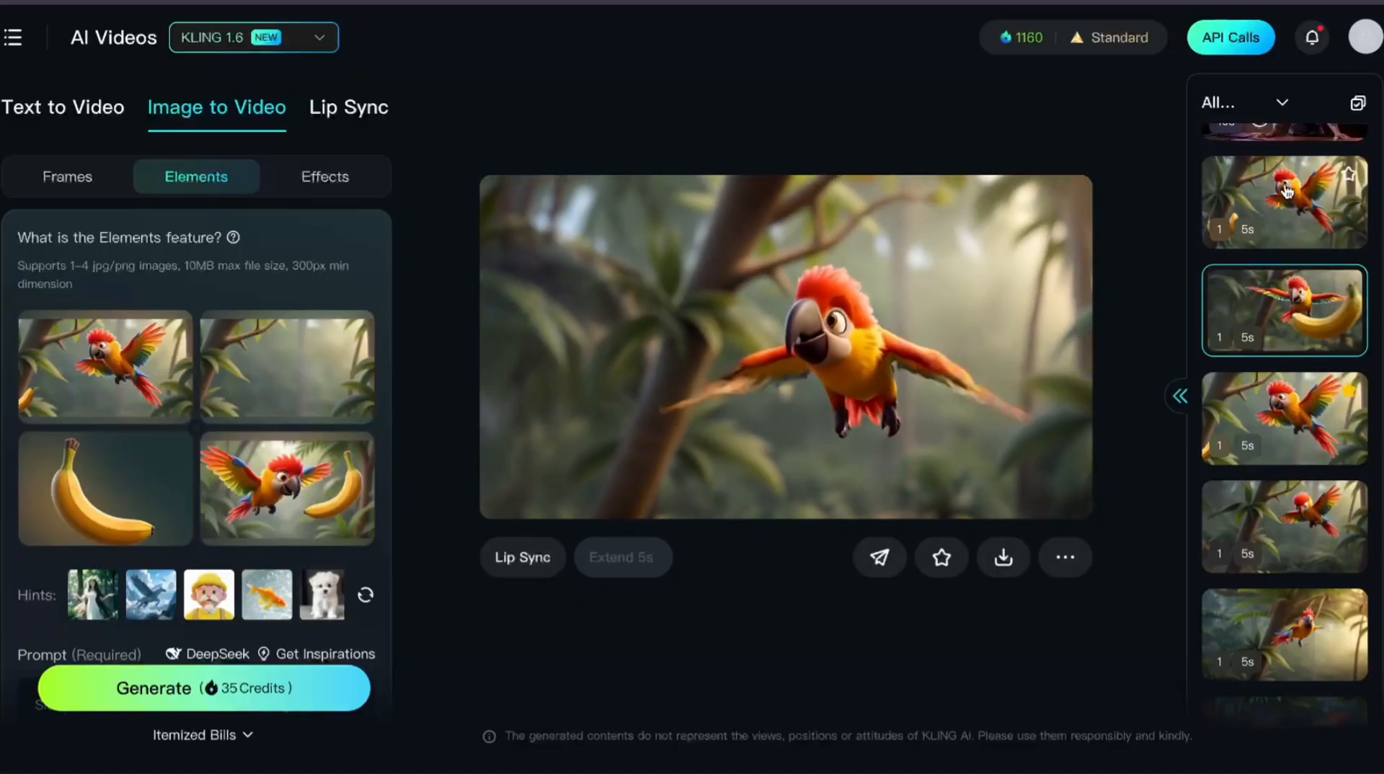
pyautogui.click(1283, 201)
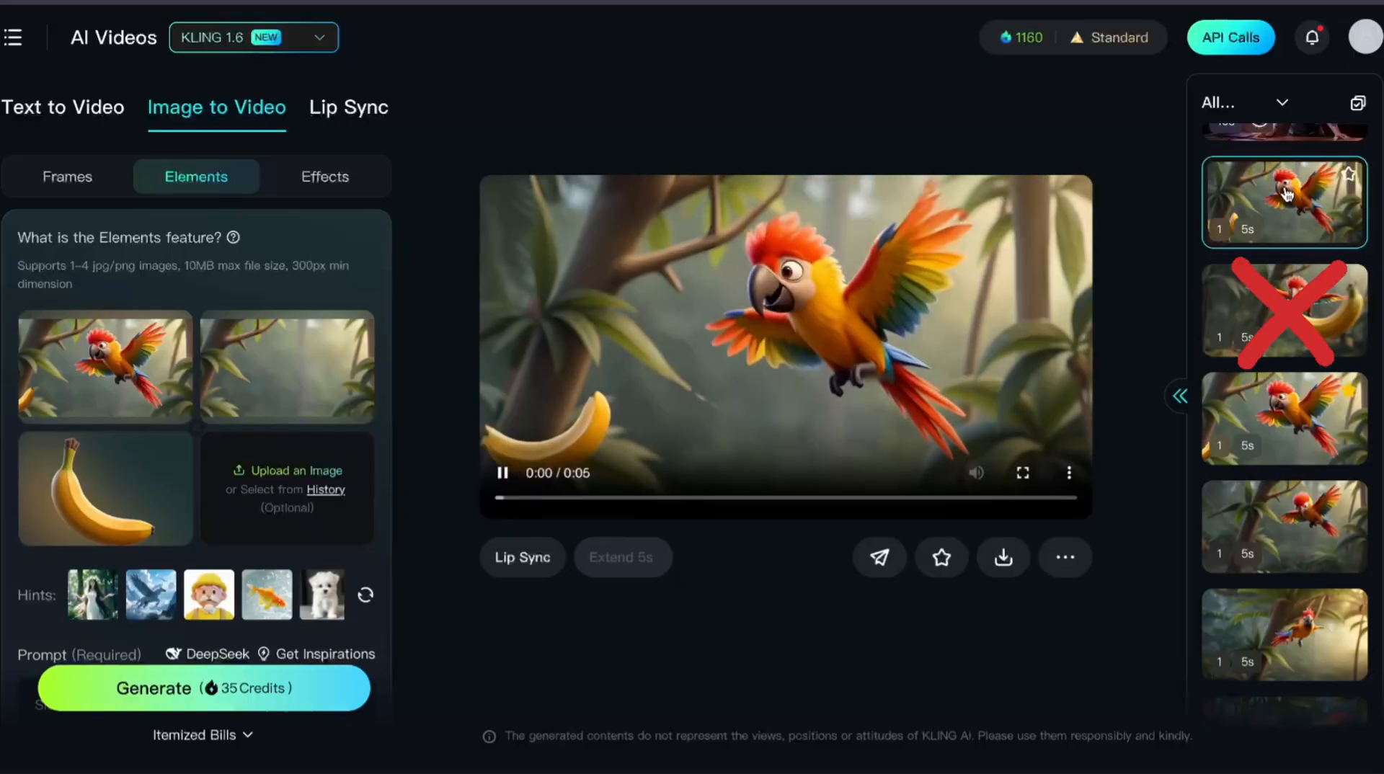
pyautogui.click(1284, 201)
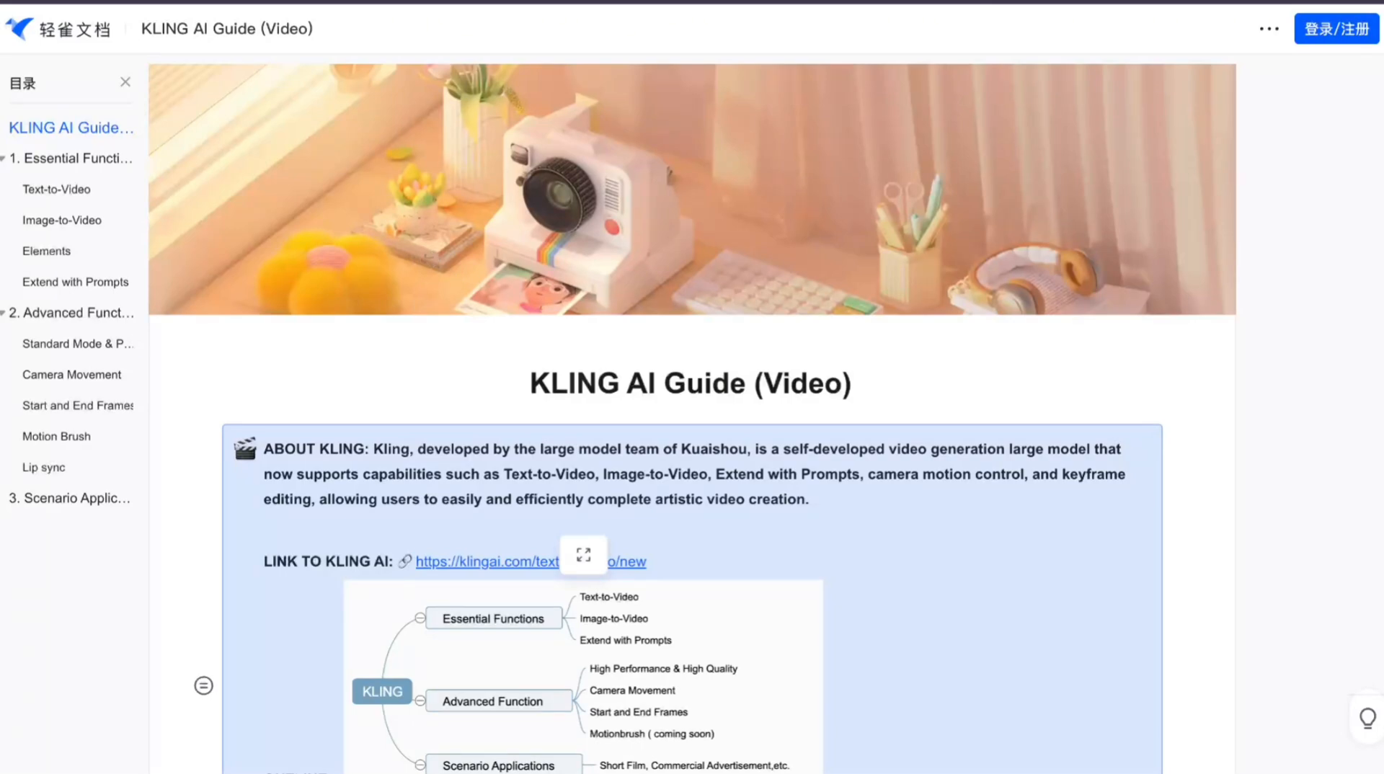
# Jump to the guide's Elements section and scroll through its character-consistency examples table.
pyautogui.click(45, 250)
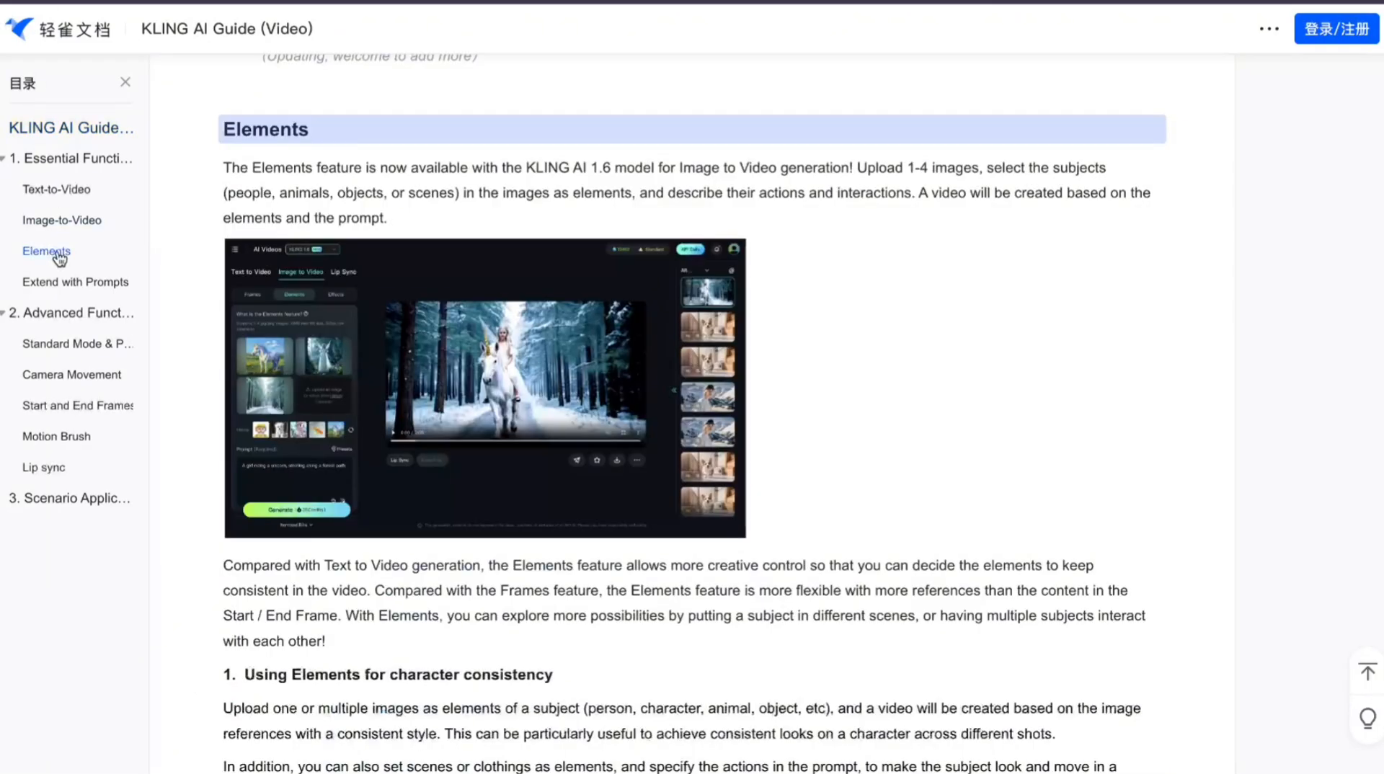
pyautogui.scroll(-3)
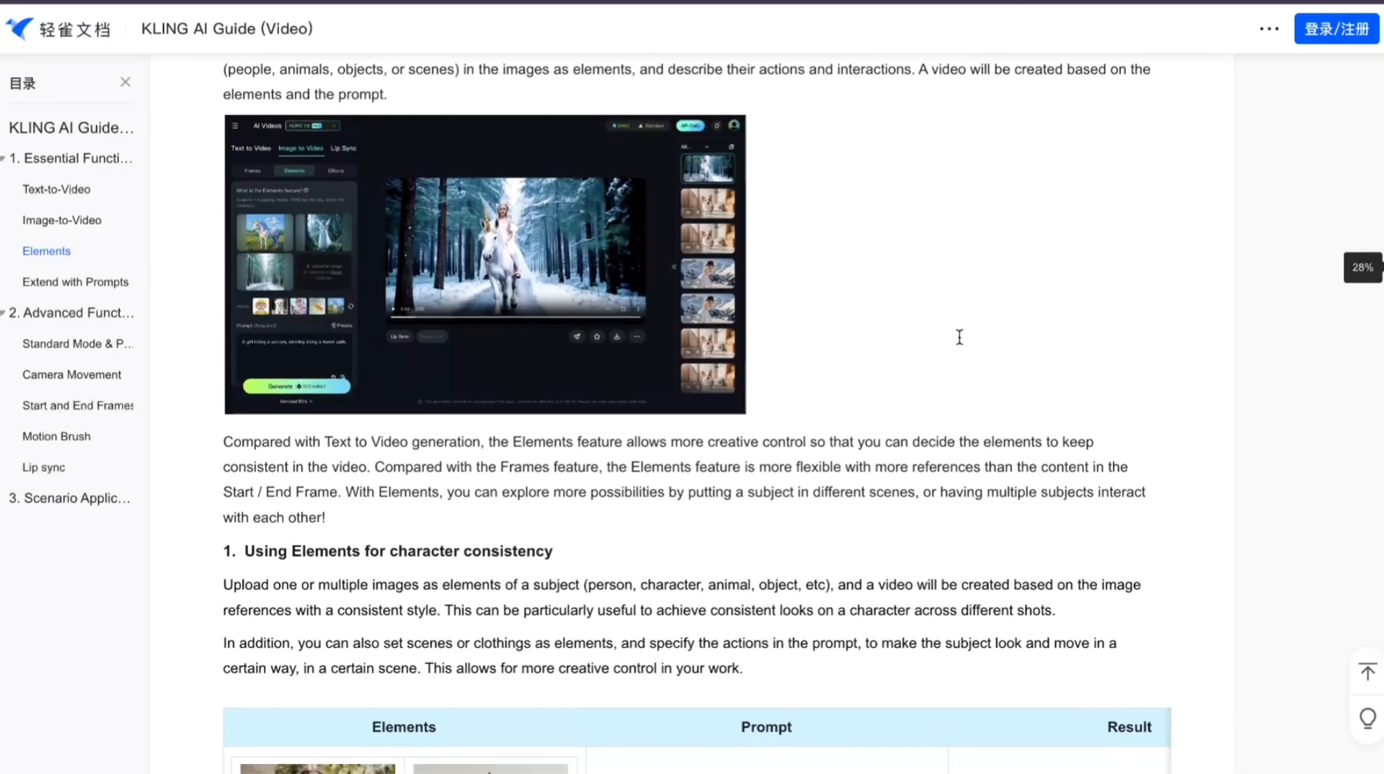
pyautogui.scroll(-3)
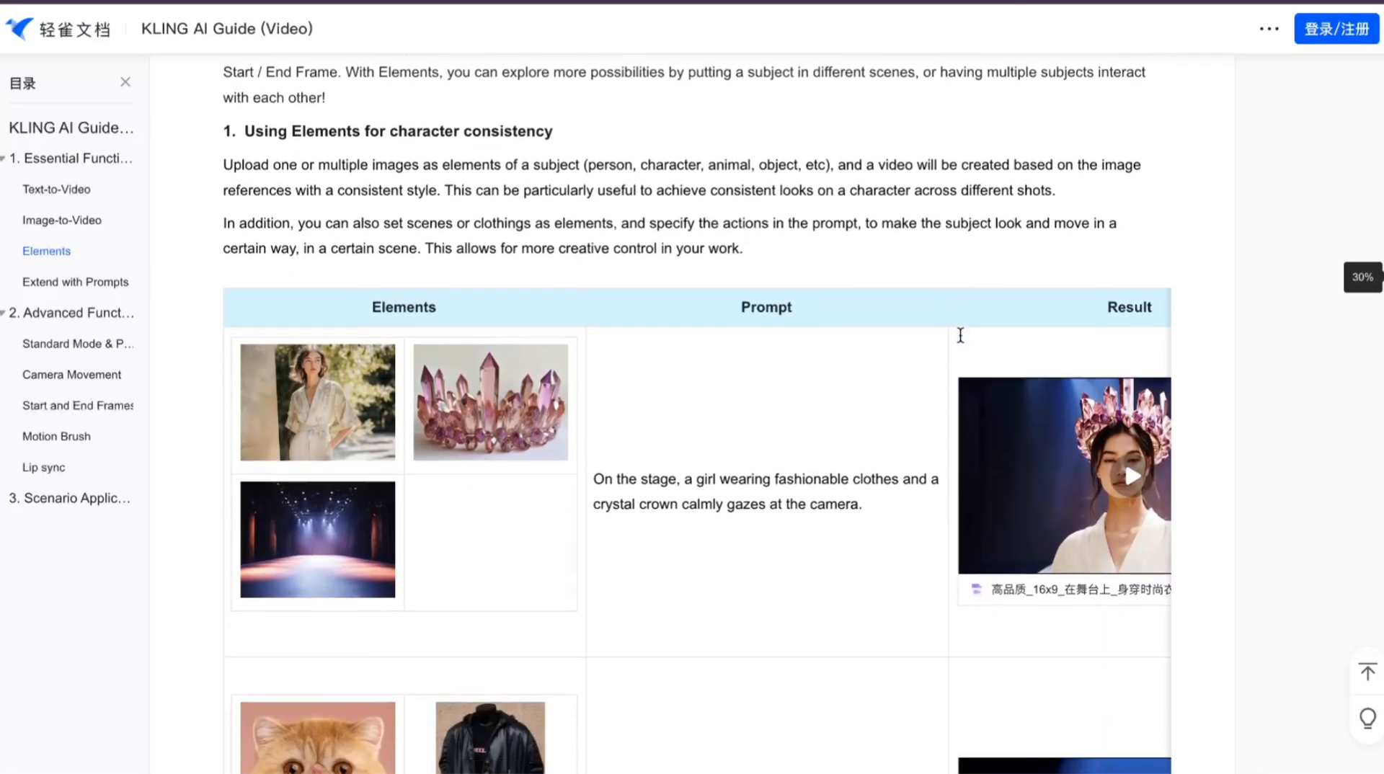
pyautogui.scroll(-3)
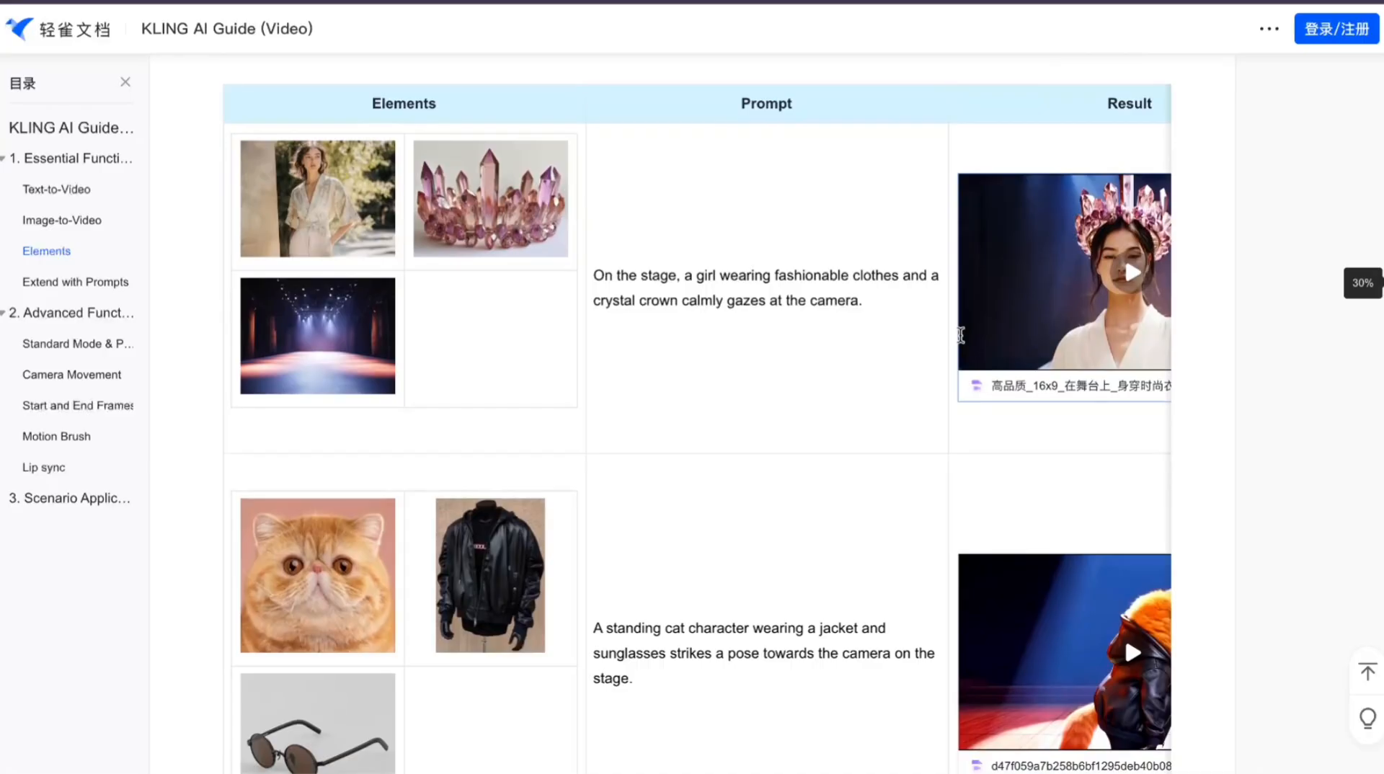
pyautogui.scroll(-3)
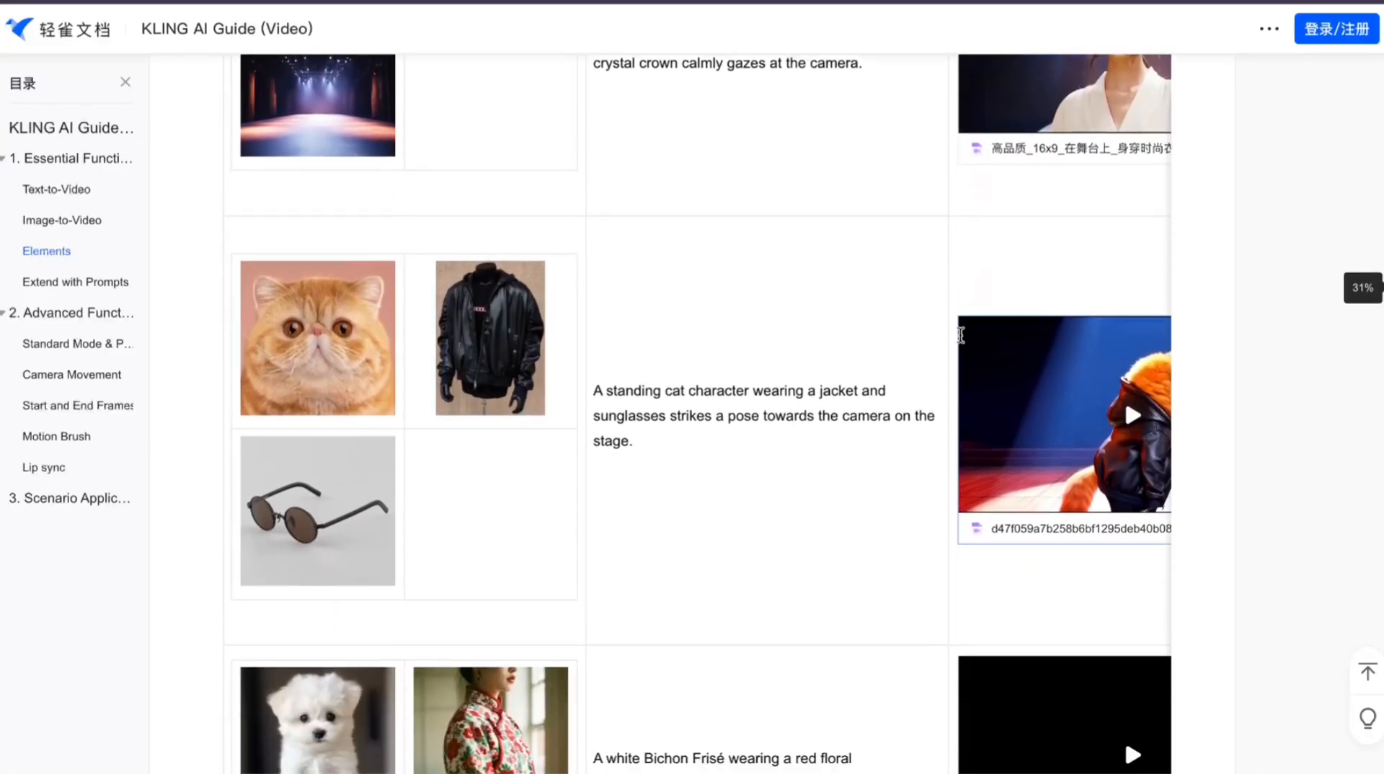
pyautogui.scroll(-3)
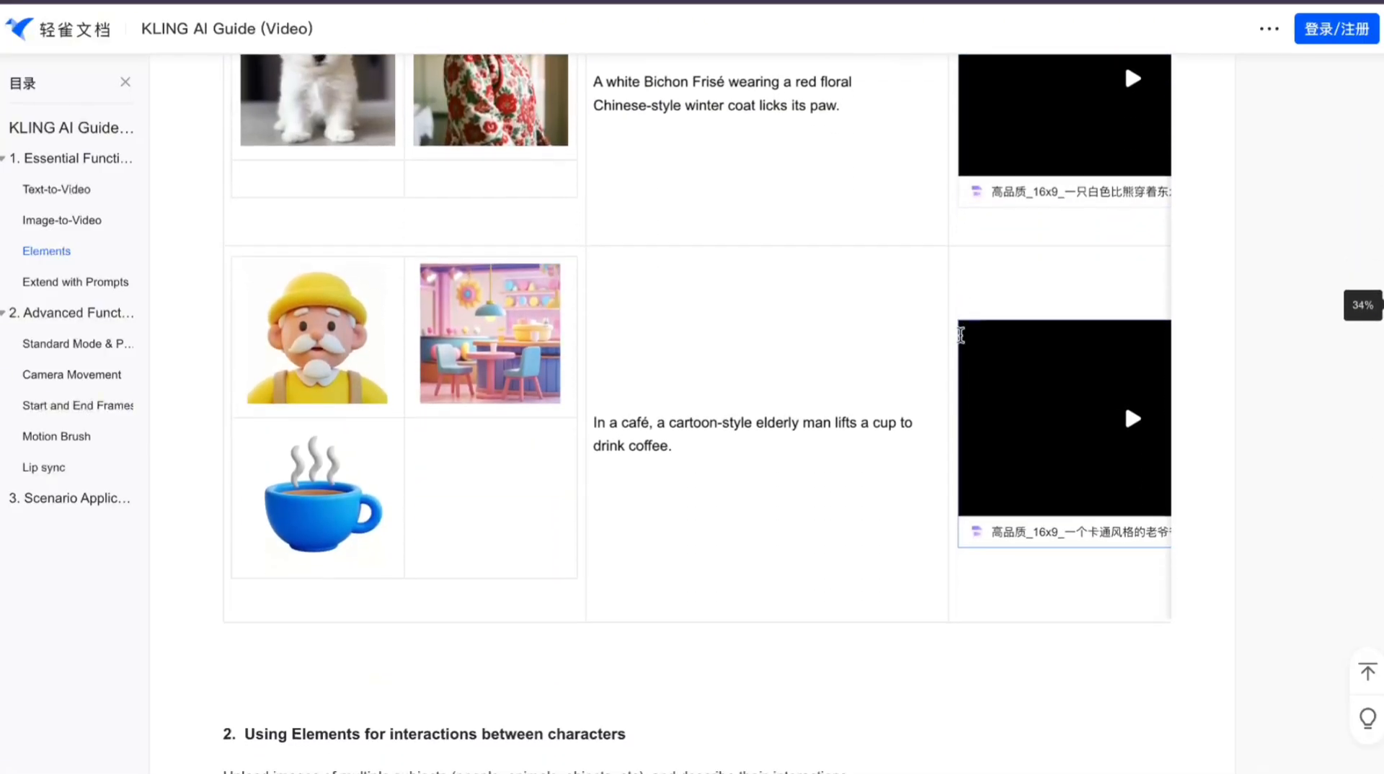